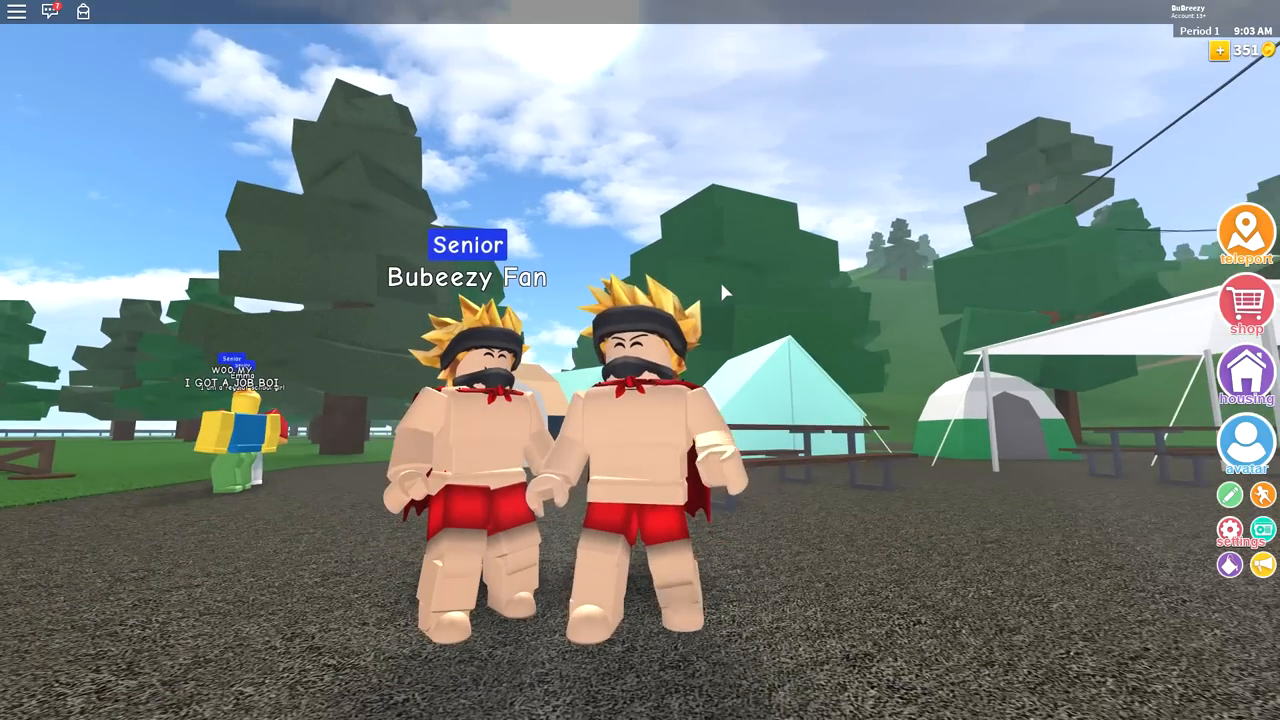
Enter the avatar editor and strip the spiky hair, mask and cape from Accessories
left_click(1244, 444)
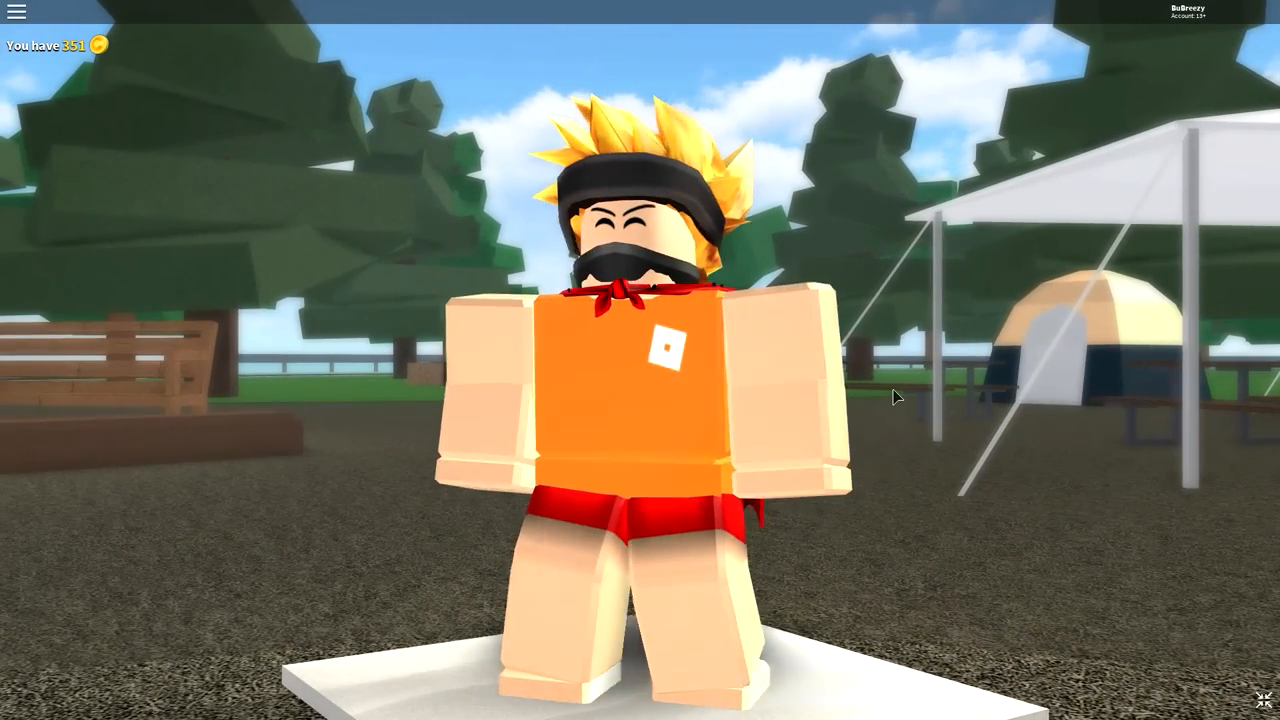
left_click(16, 12)
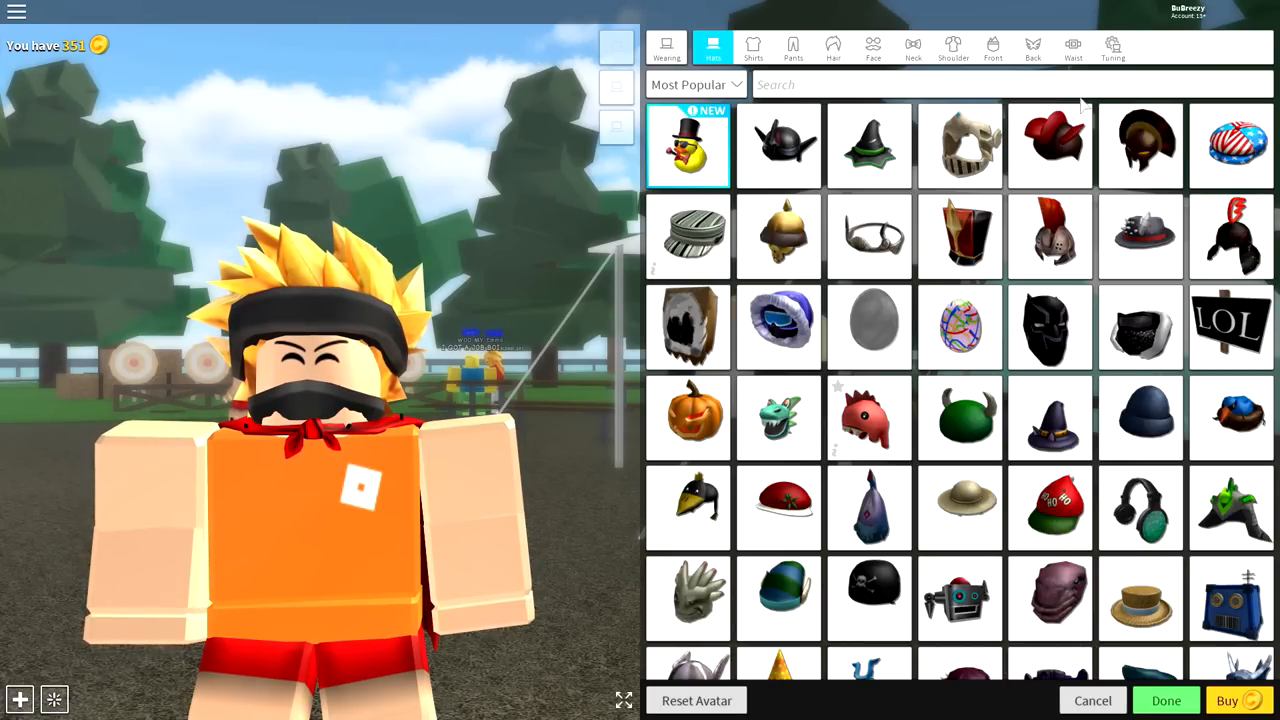
left_click(1112, 48)
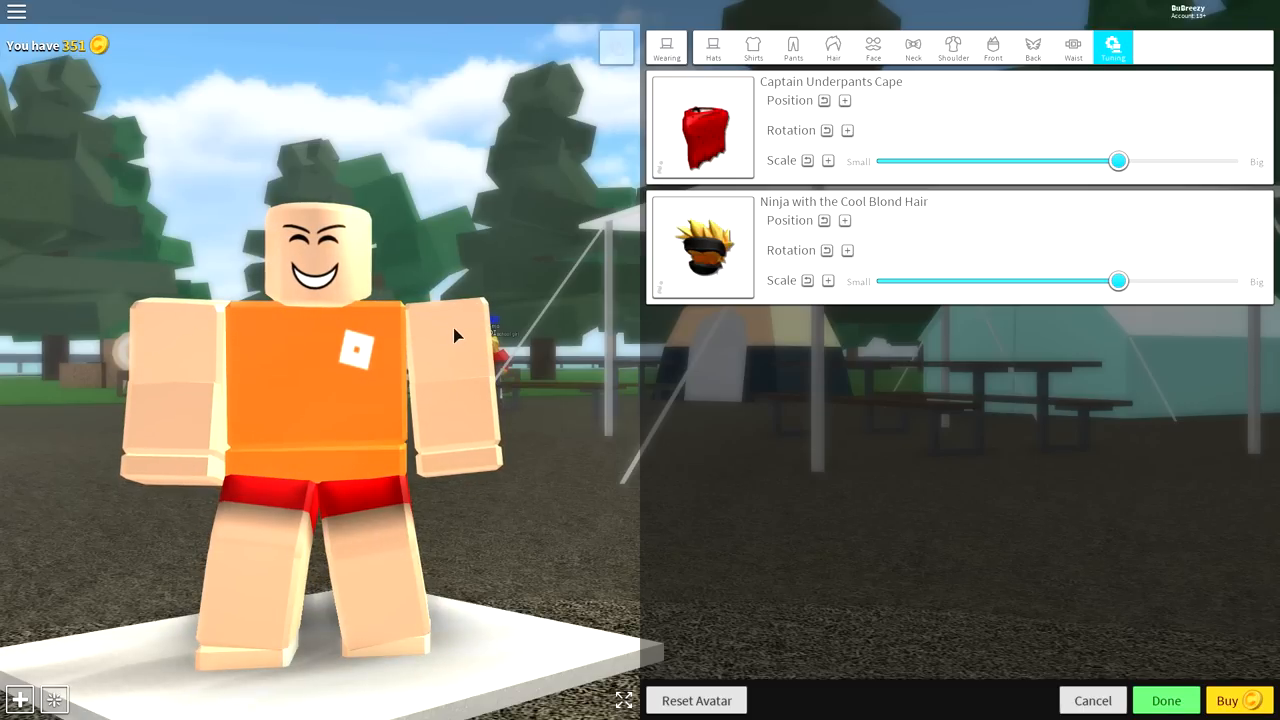
left_click_drag(456, 336, 396, 378)
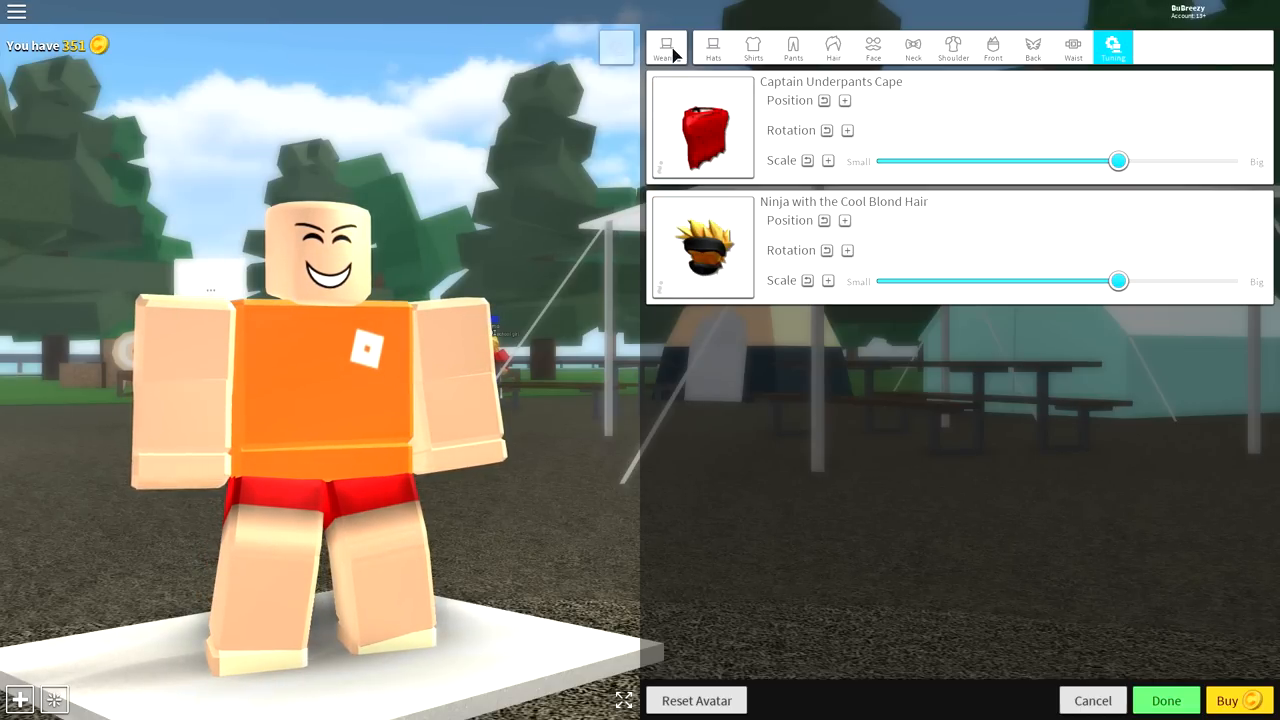
Equip the Headless head found by searching 'headless' in Heads, then clear the search
left_click(712, 44)
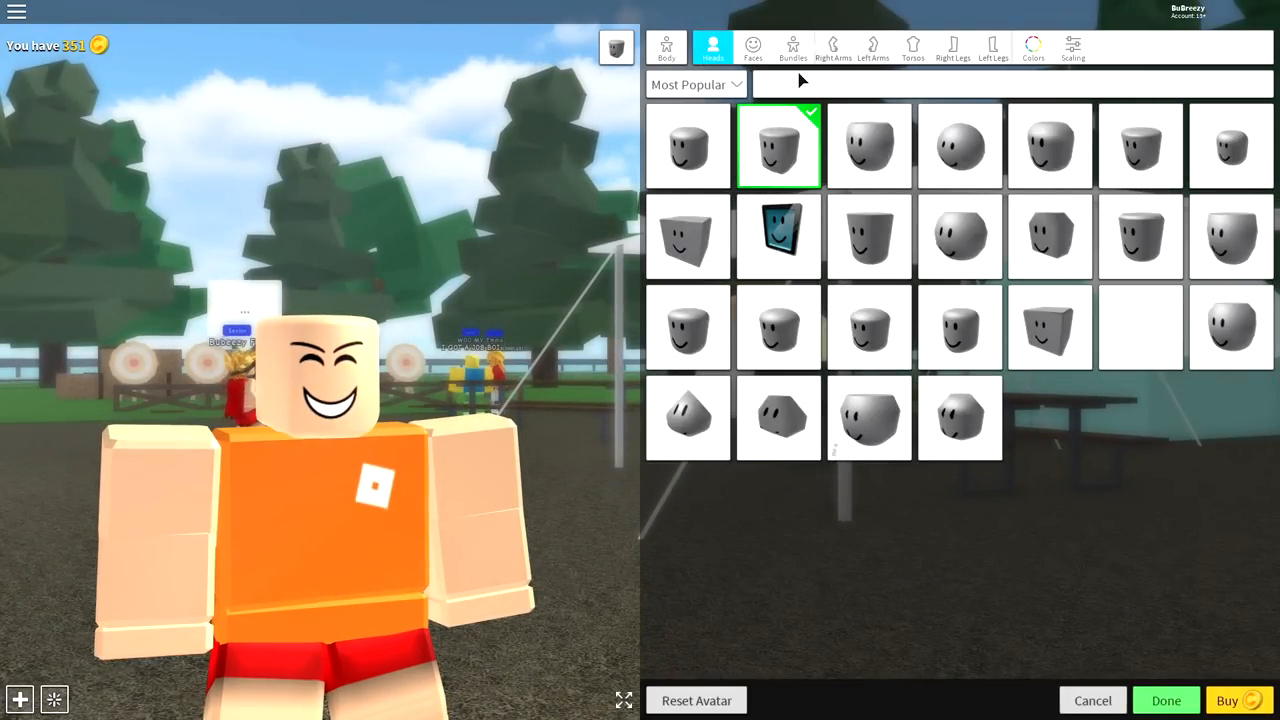
type("headless")
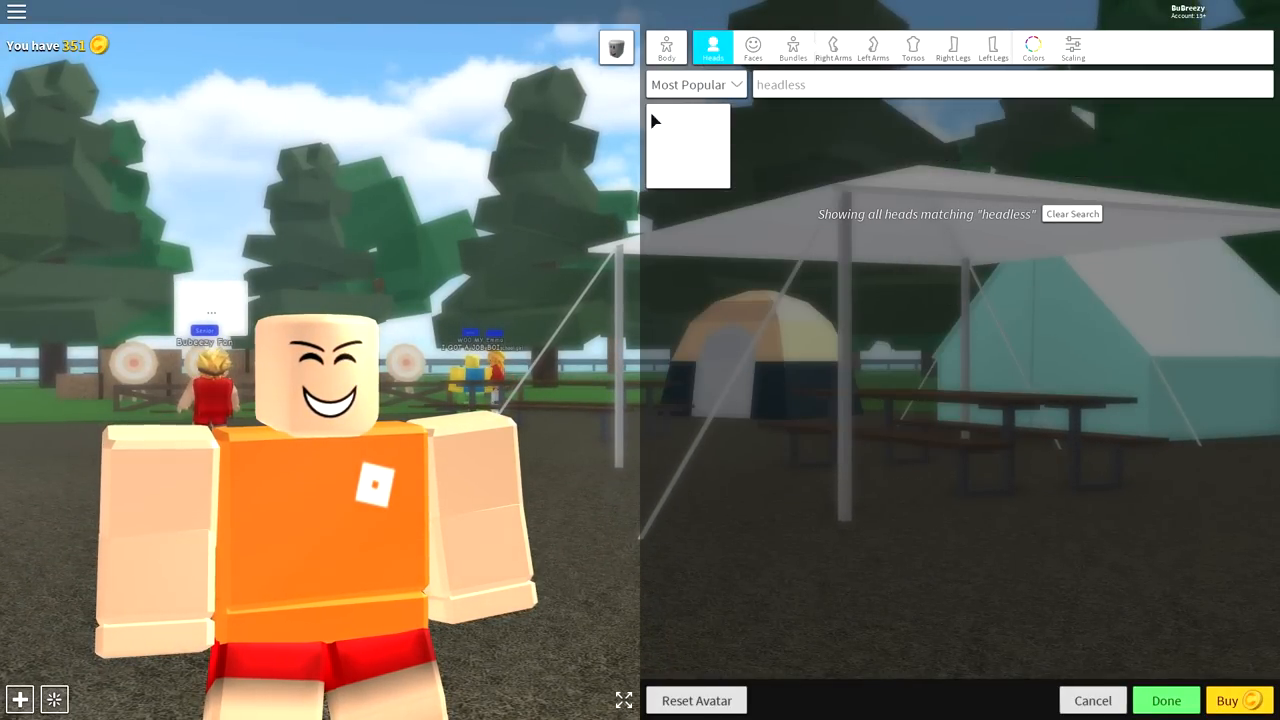
left_click(688, 146)
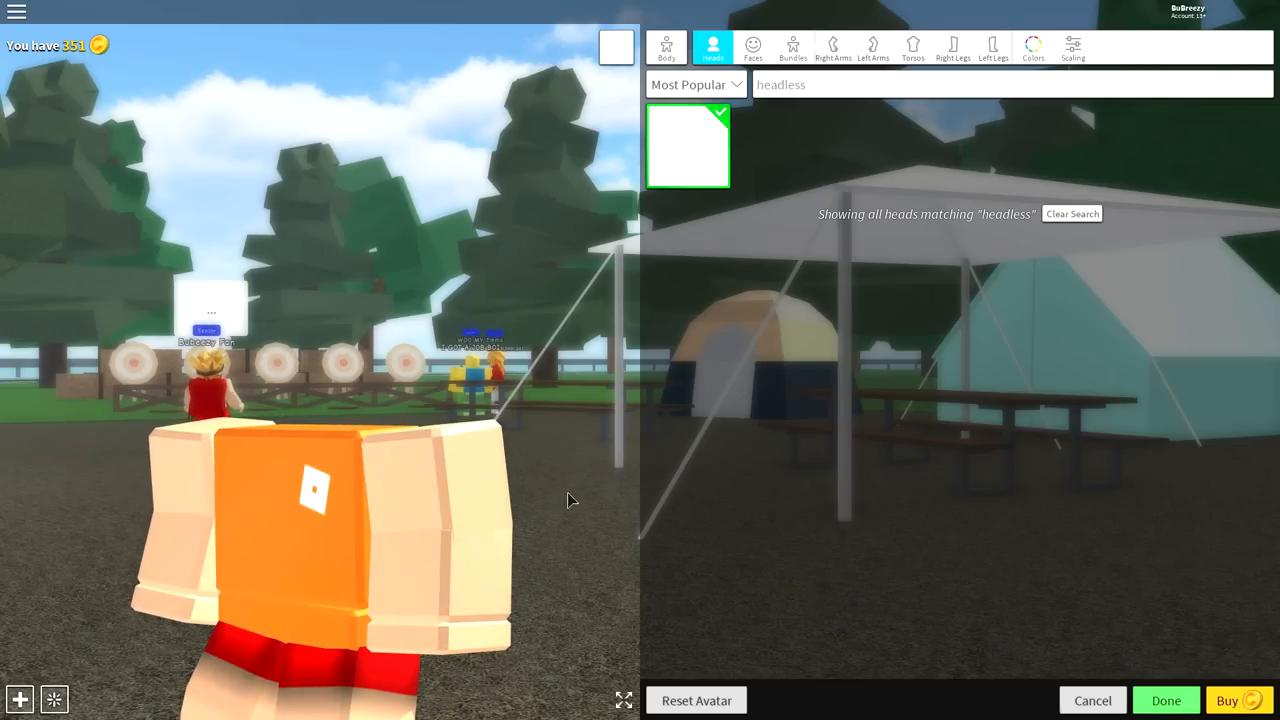
left_click(1072, 212)
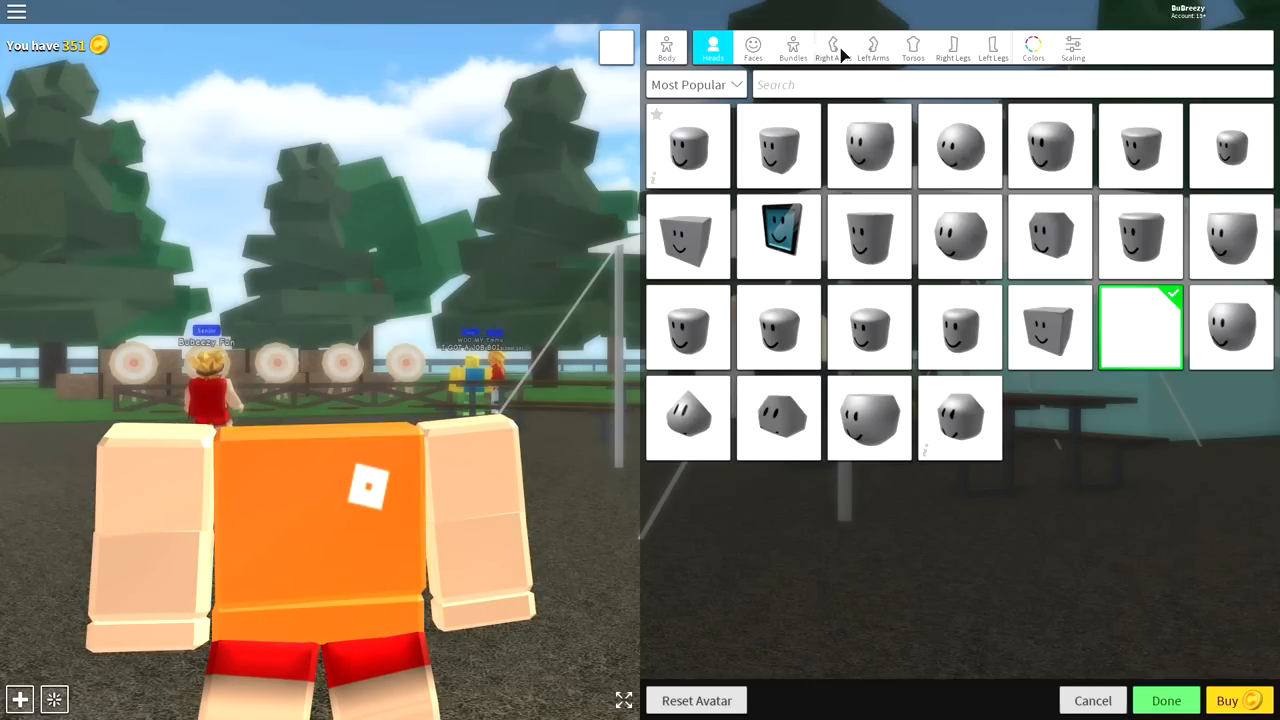
Search 'zombie' in the arm and leg tabs and equip the Zombie package limbs
left_click(832, 46)
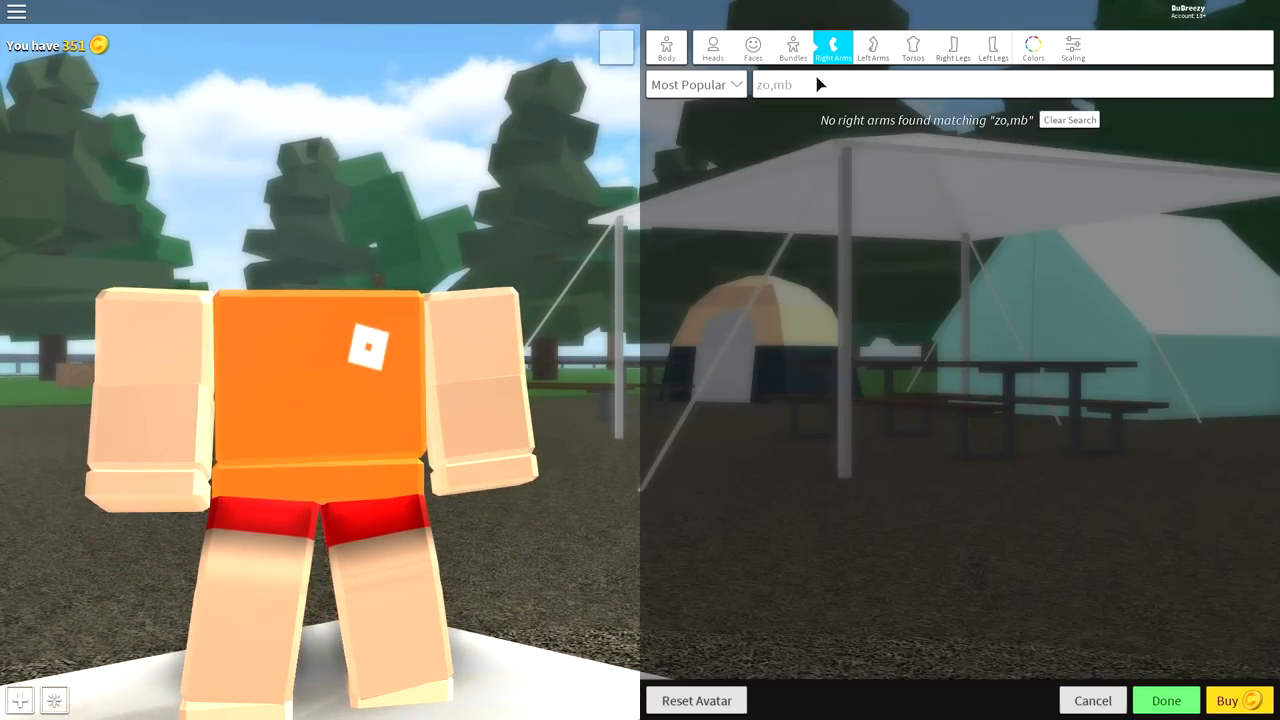
type("zombie")
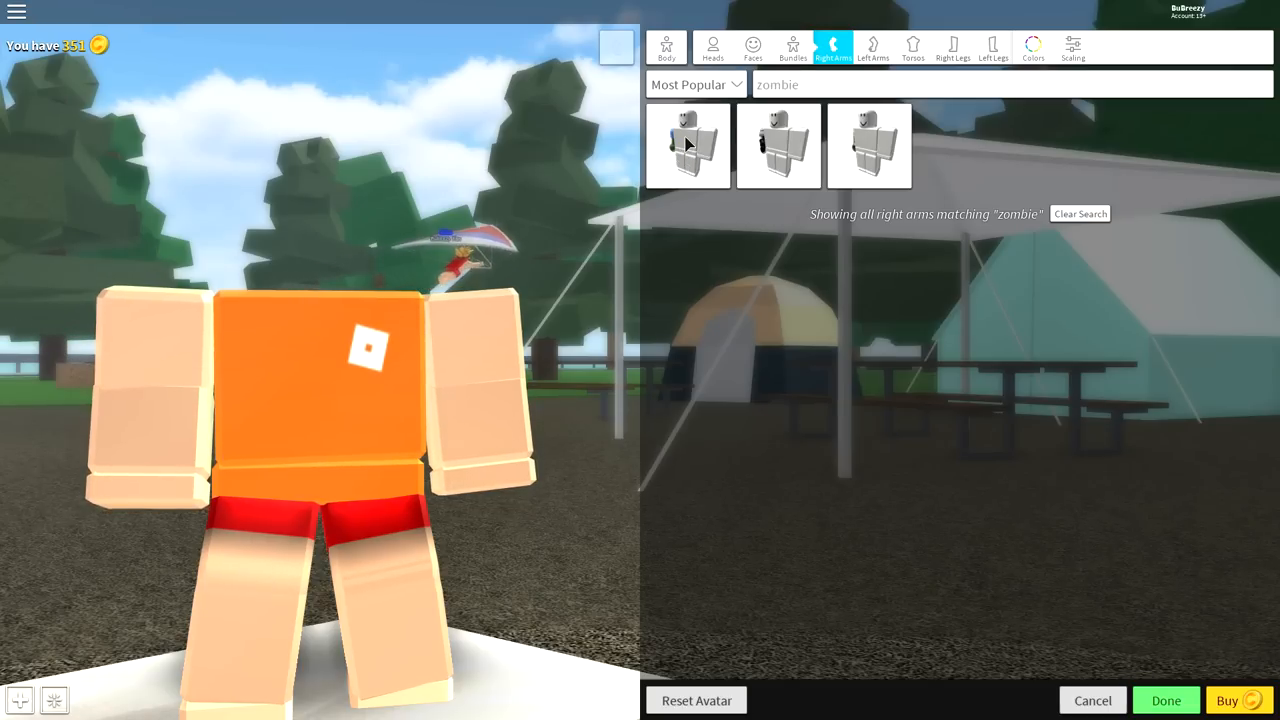
left_click(688, 144)
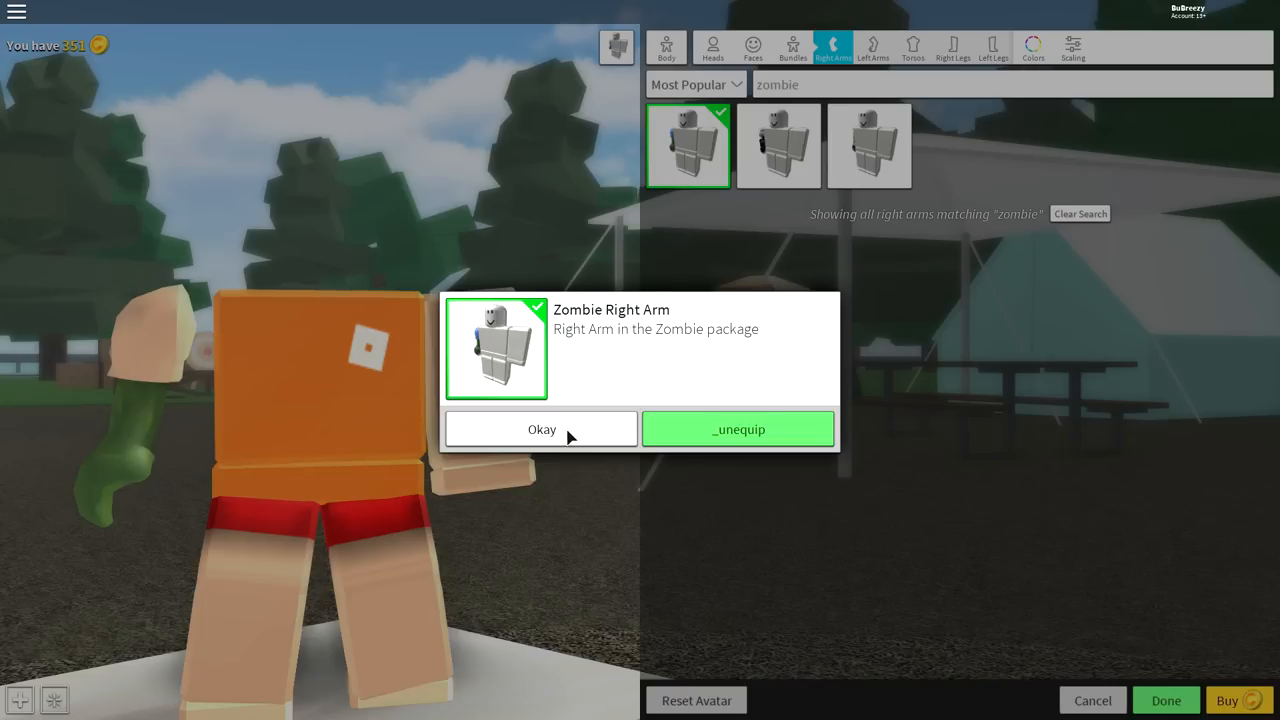
left_click(872, 48)
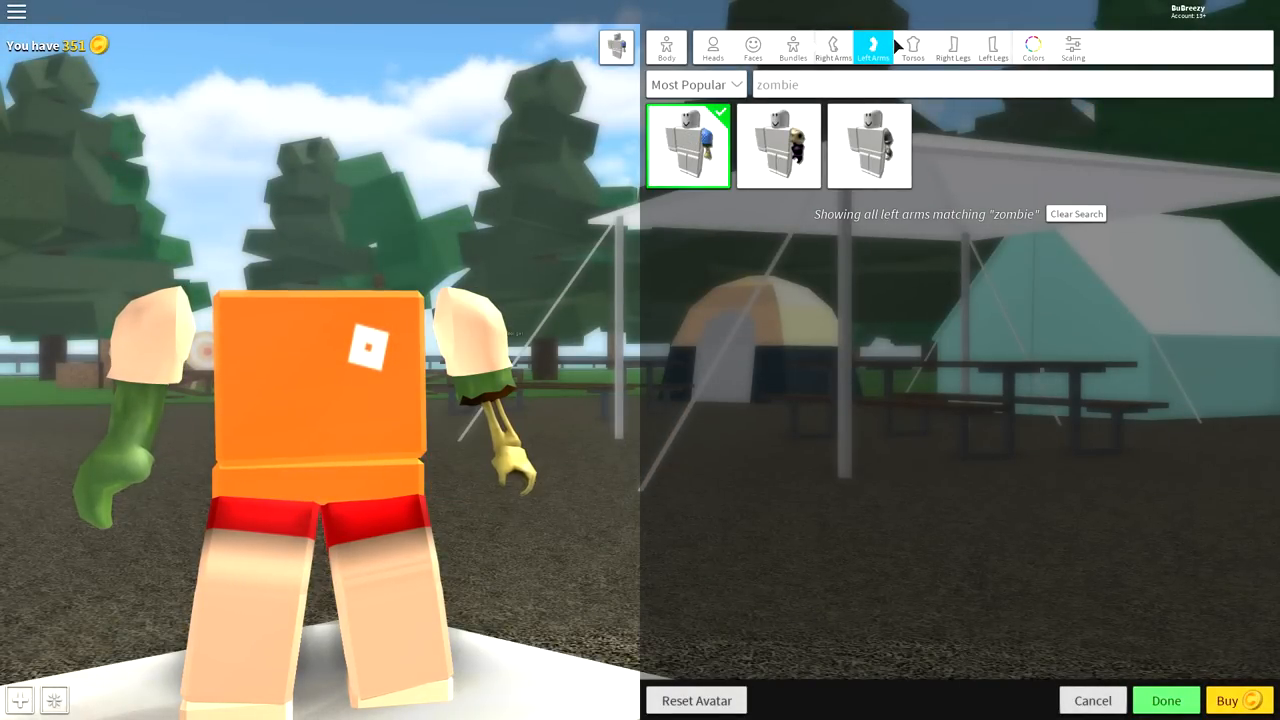
left_click(952, 48)
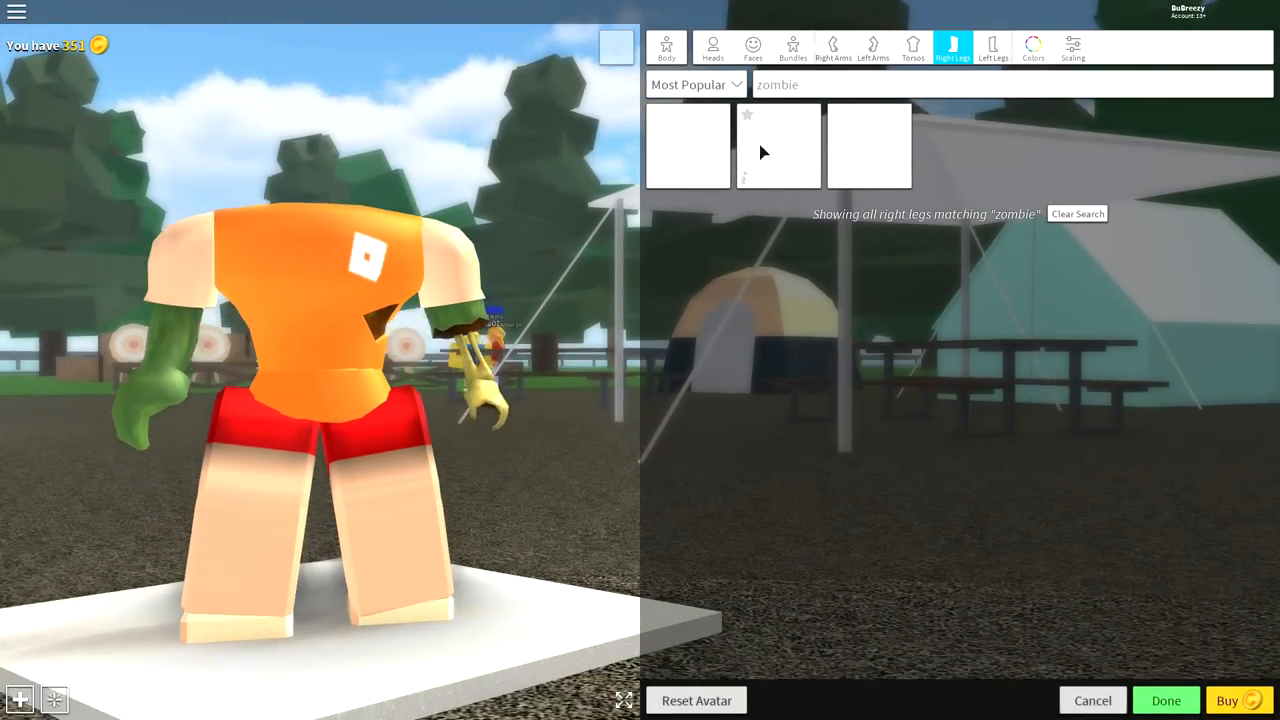
left_click(992, 48)
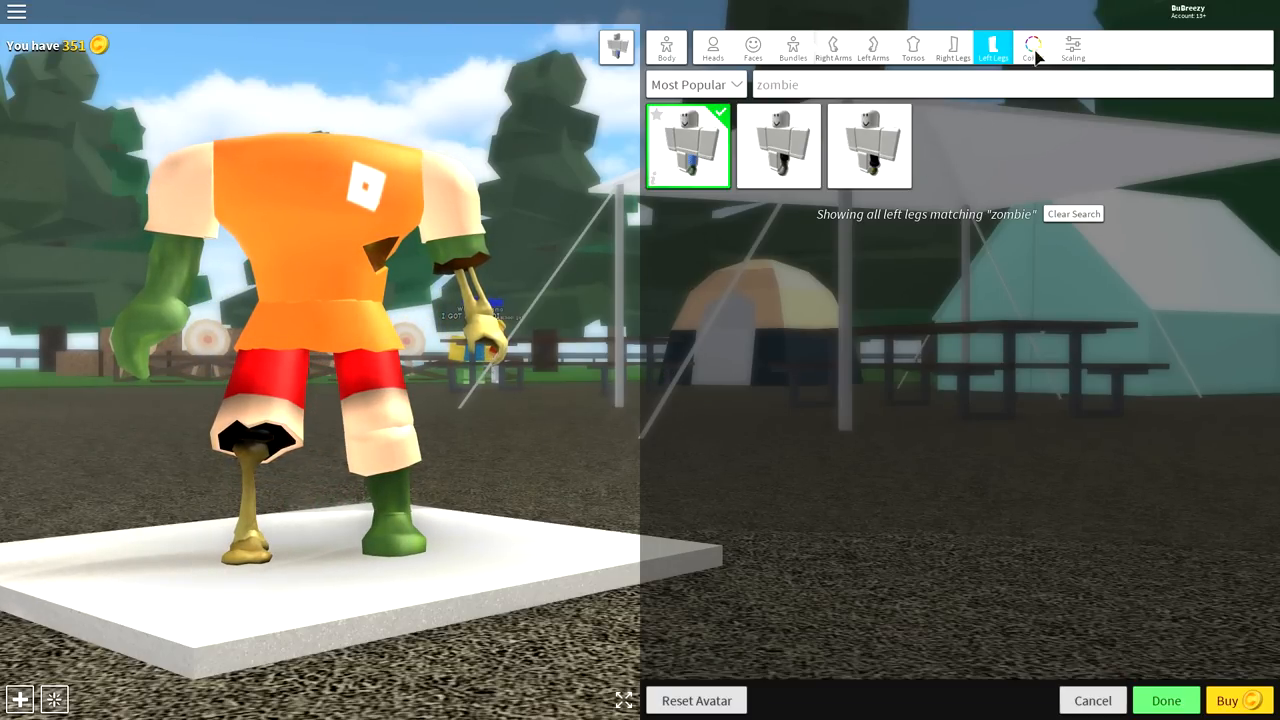
Pick a green body colour and darken it to a zombie green shade
left_click(1032, 48)
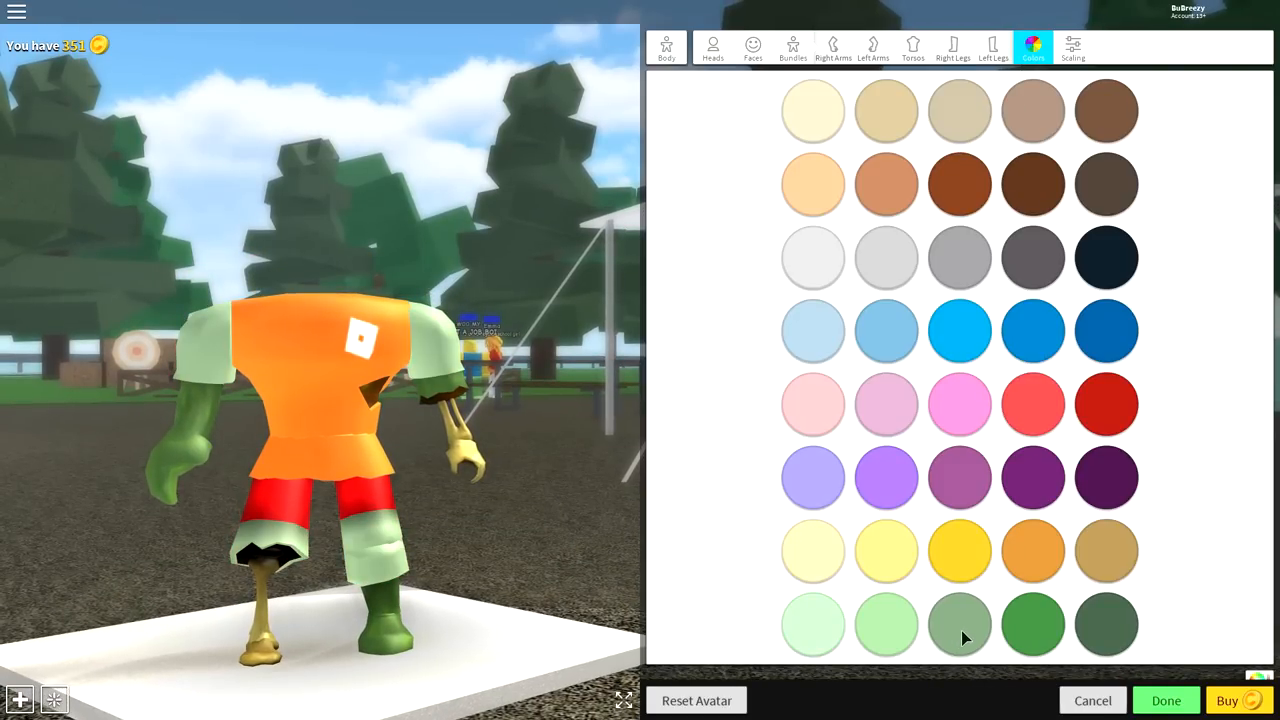
left_click(1032, 608)
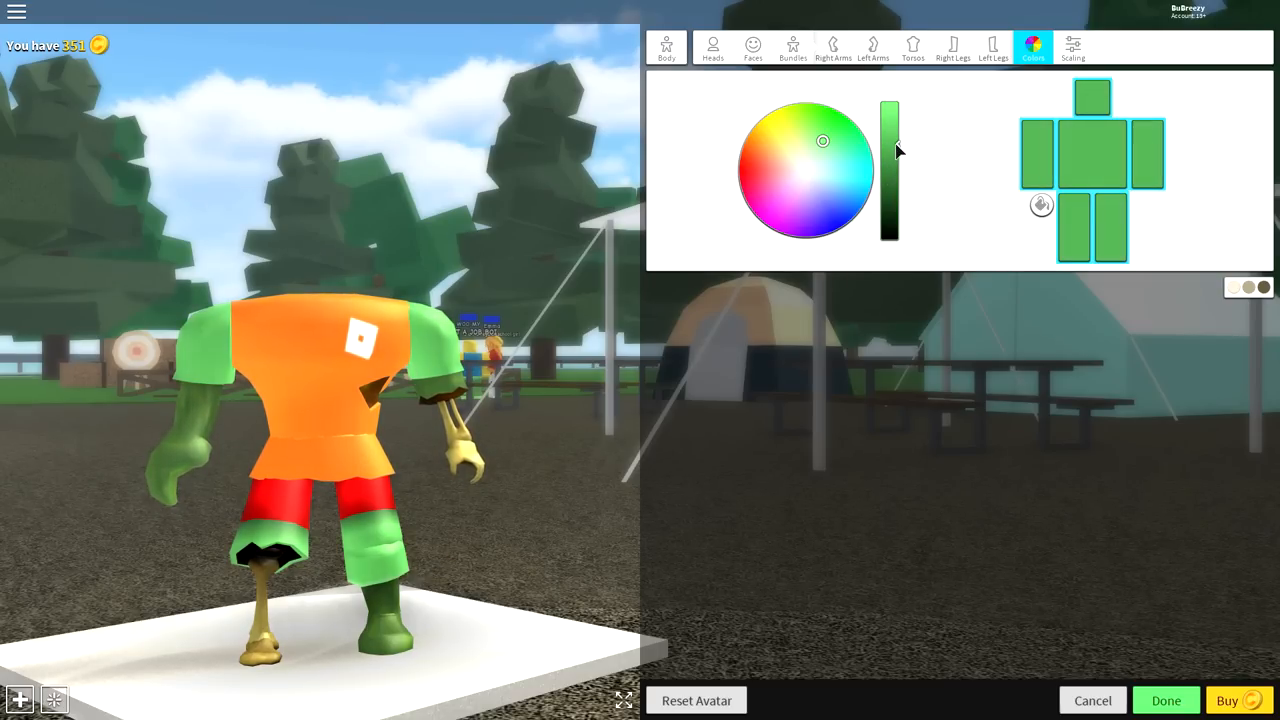
left_click(824, 144)
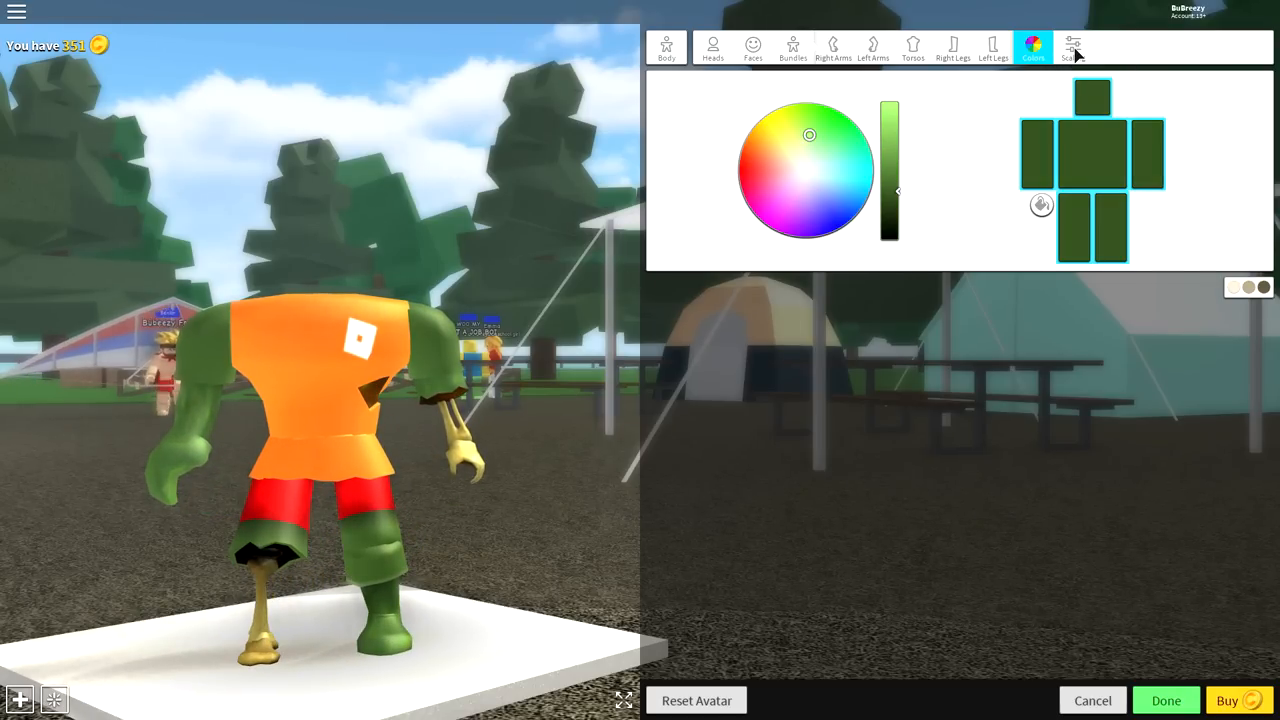
In Scaling, drag Height to maximum and Width to minimum for a tall, skinny body
left_click(1072, 48)
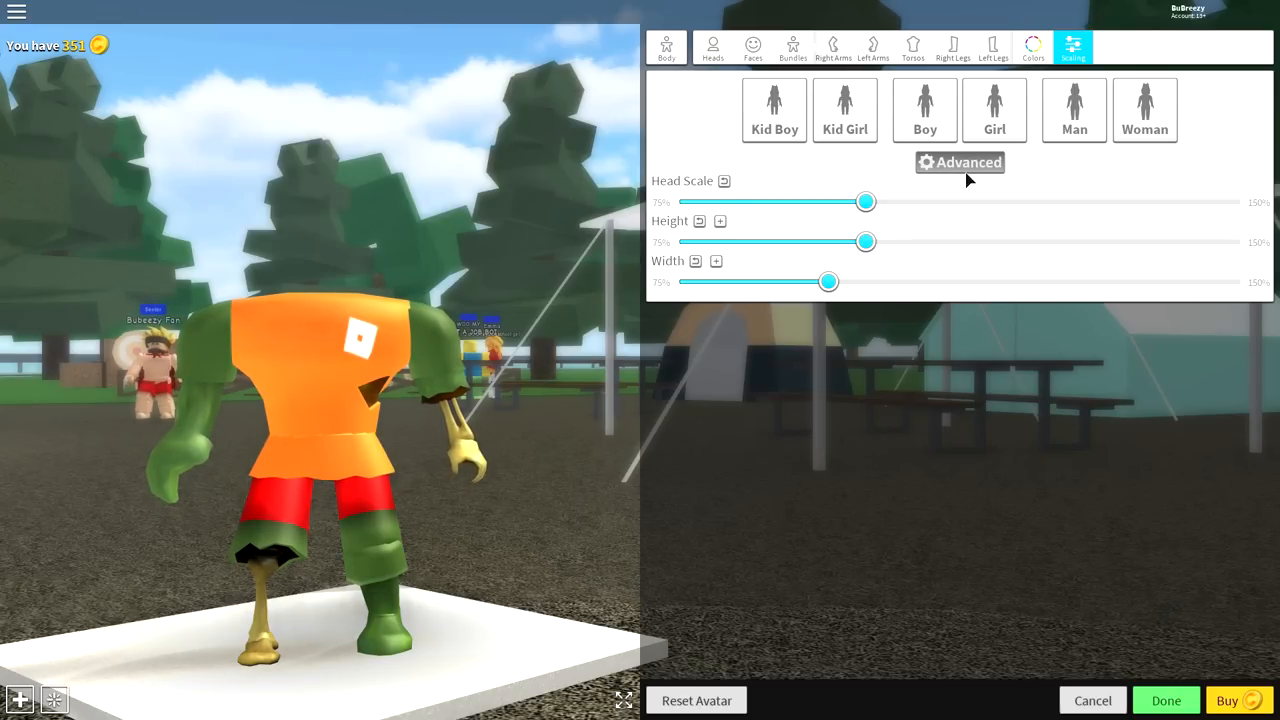
left_click_drag(828, 280, 828, 280)
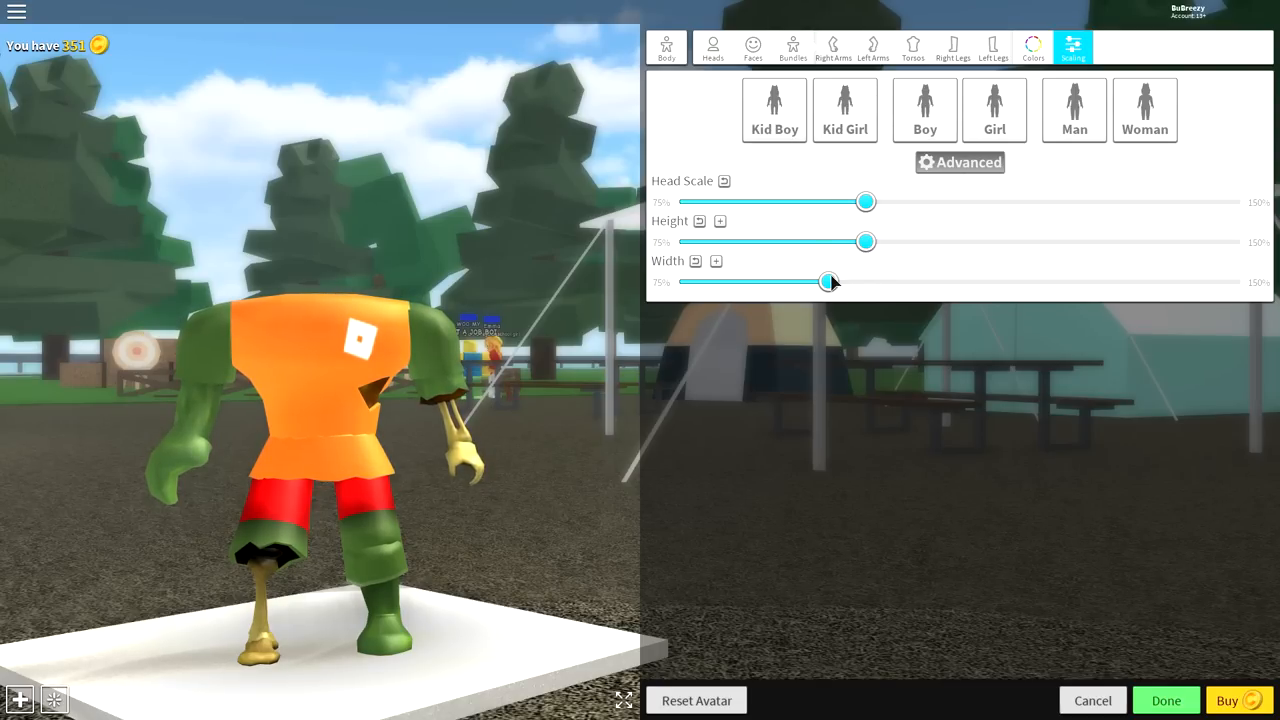
left_click_drag(830, 282, 1236, 282)
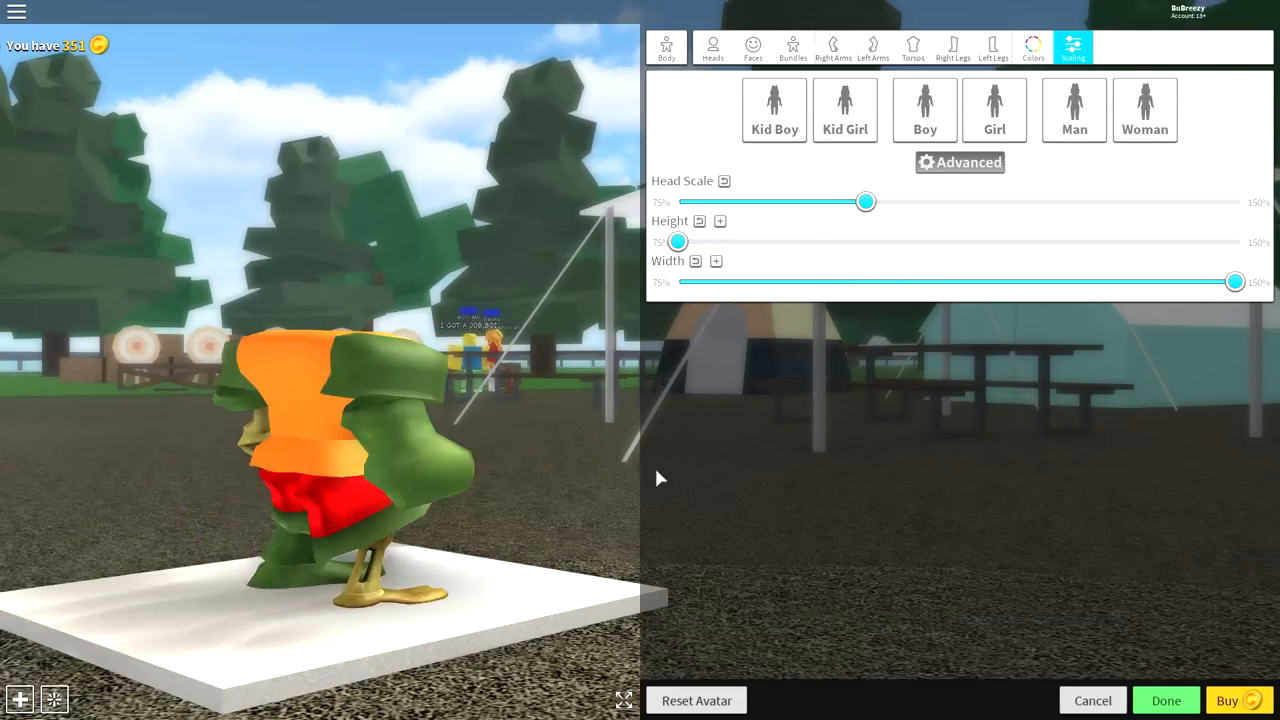
left_click_drag(678, 240, 1224, 240)
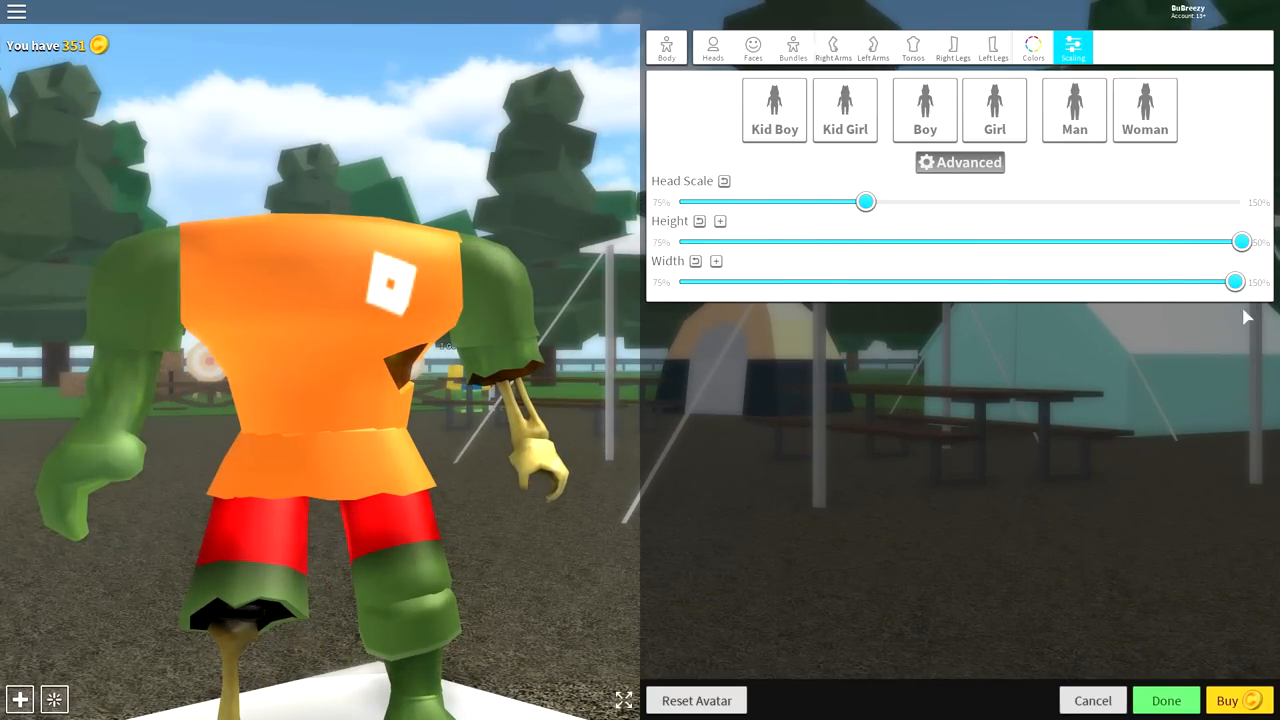
left_click_drag(1208, 280, 676, 280)
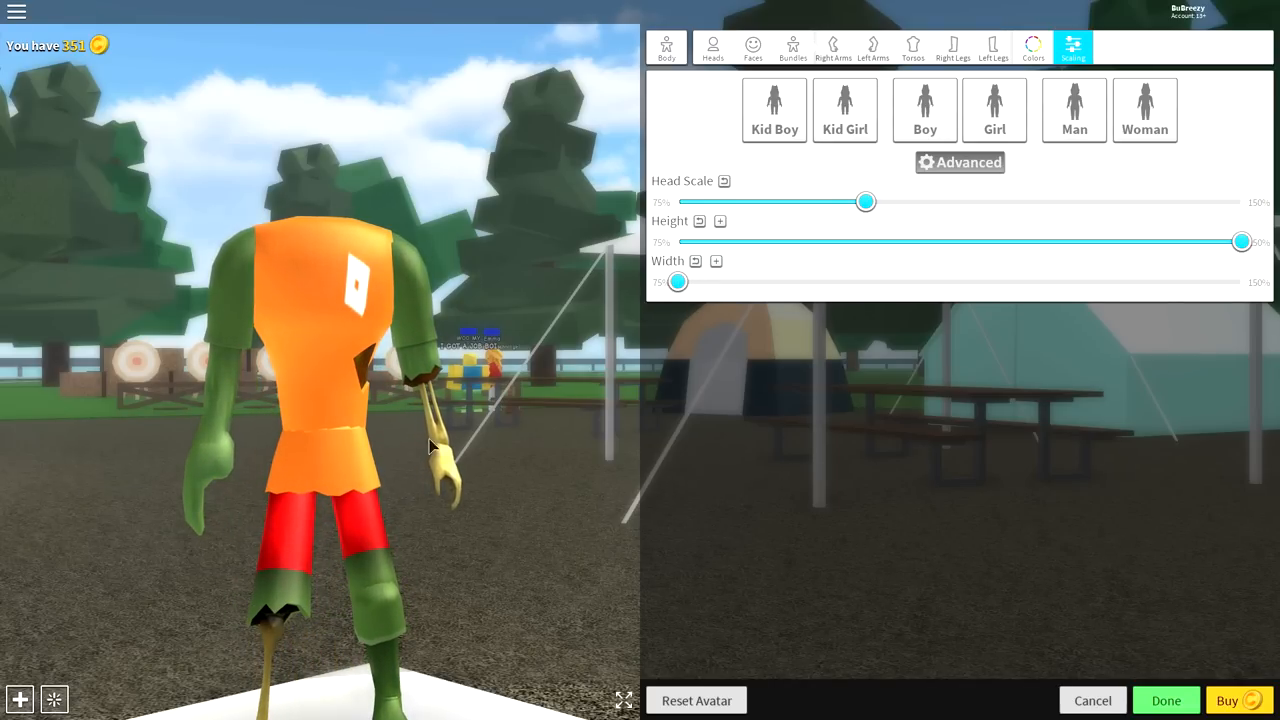
left_click_drag(864, 200, 1110, 200)
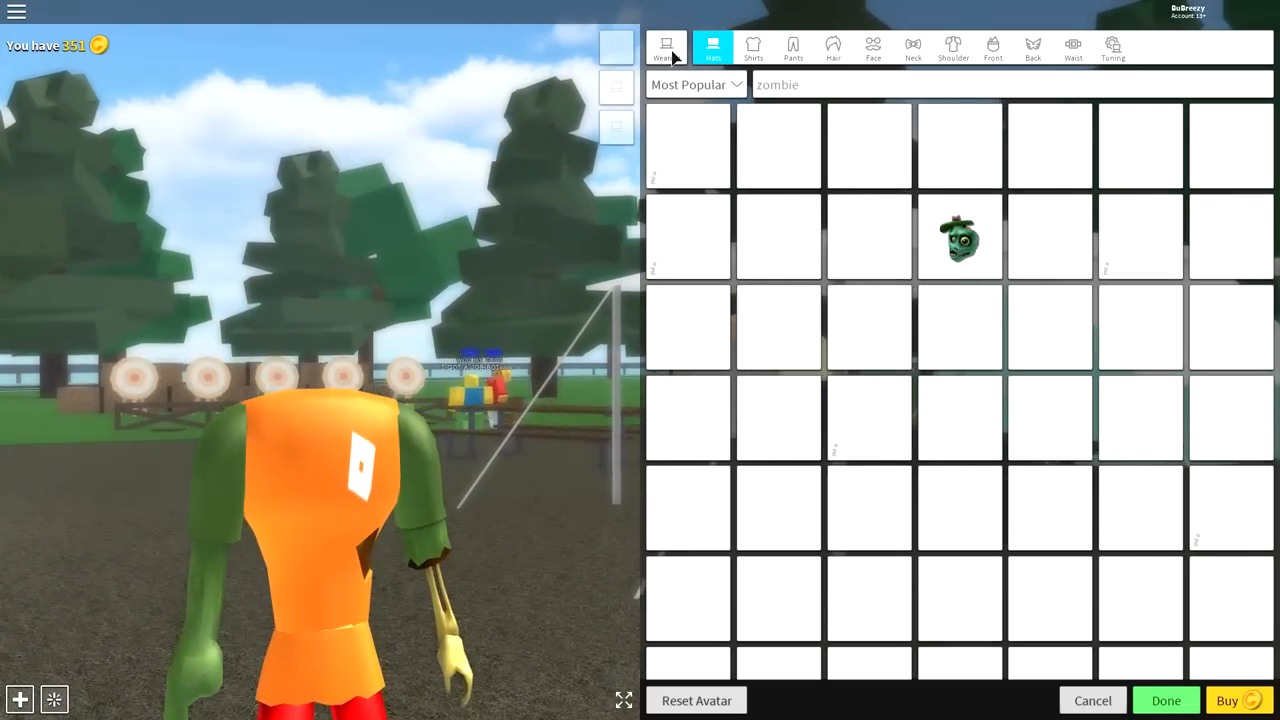
Wear a custom shirt by ID 112005176, replacing the orange shirt with a torn black one
left_click(752, 46)
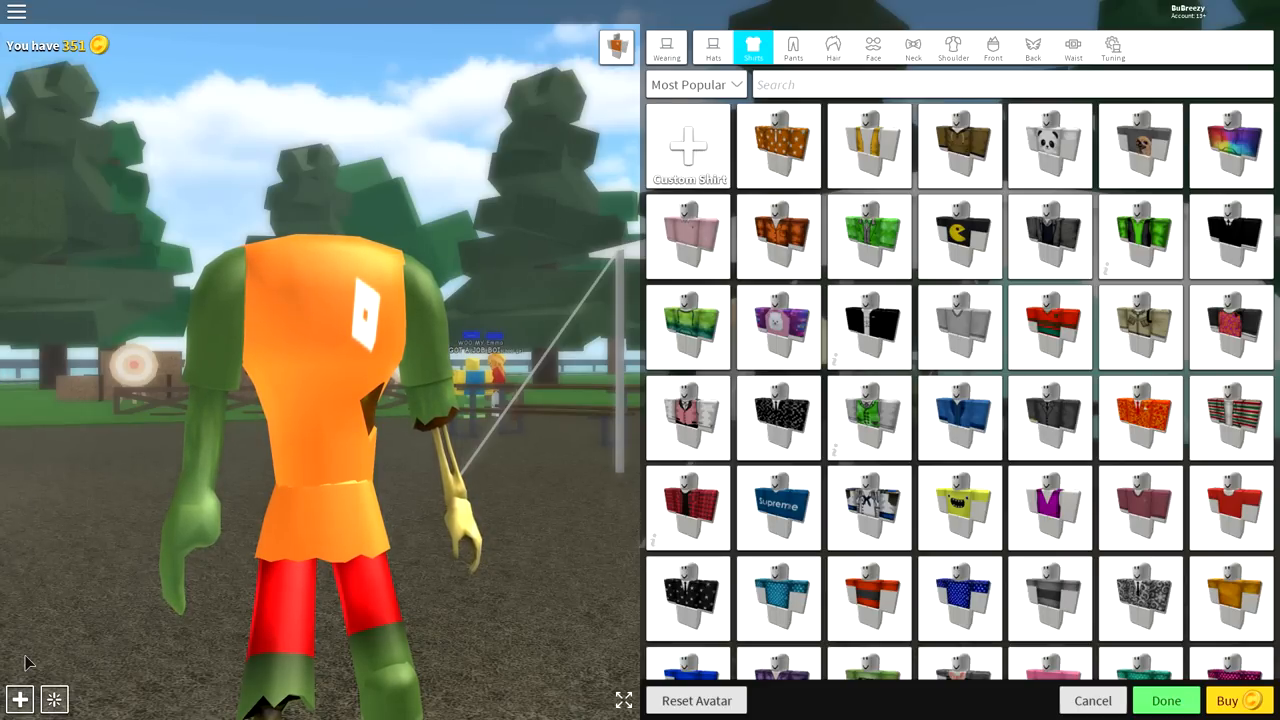
left_click(688, 144)
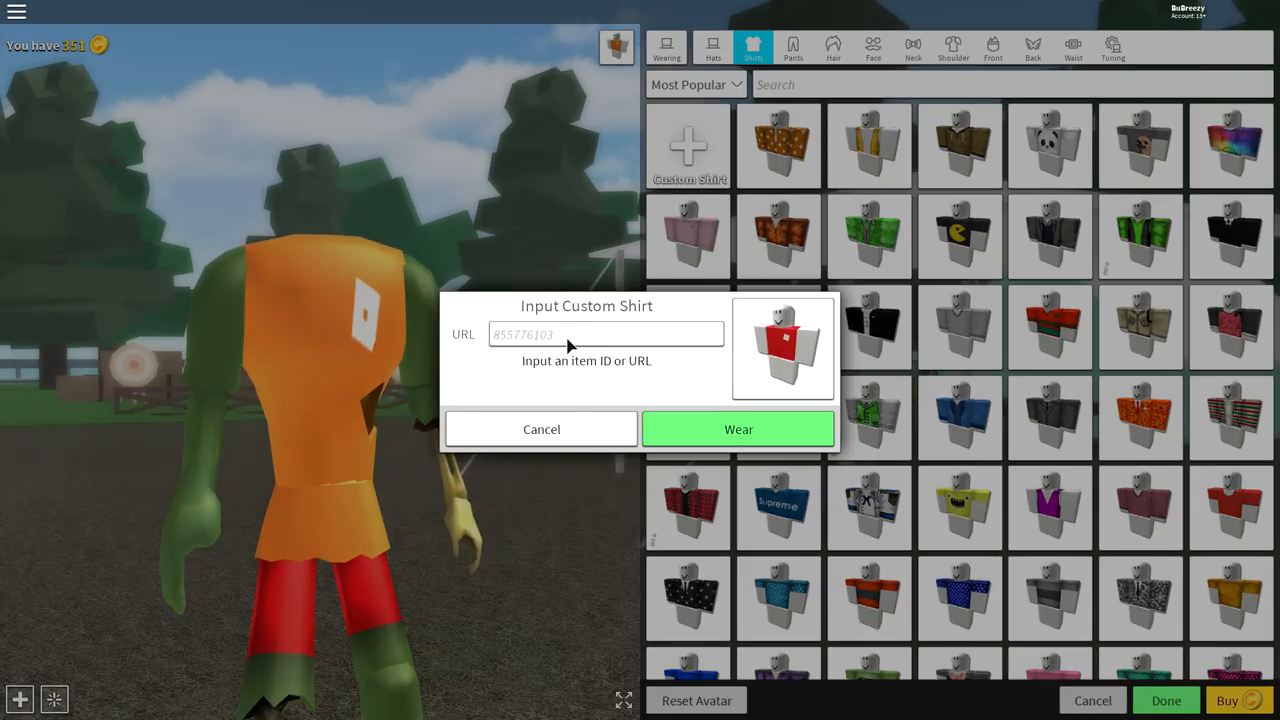
type("112005176")
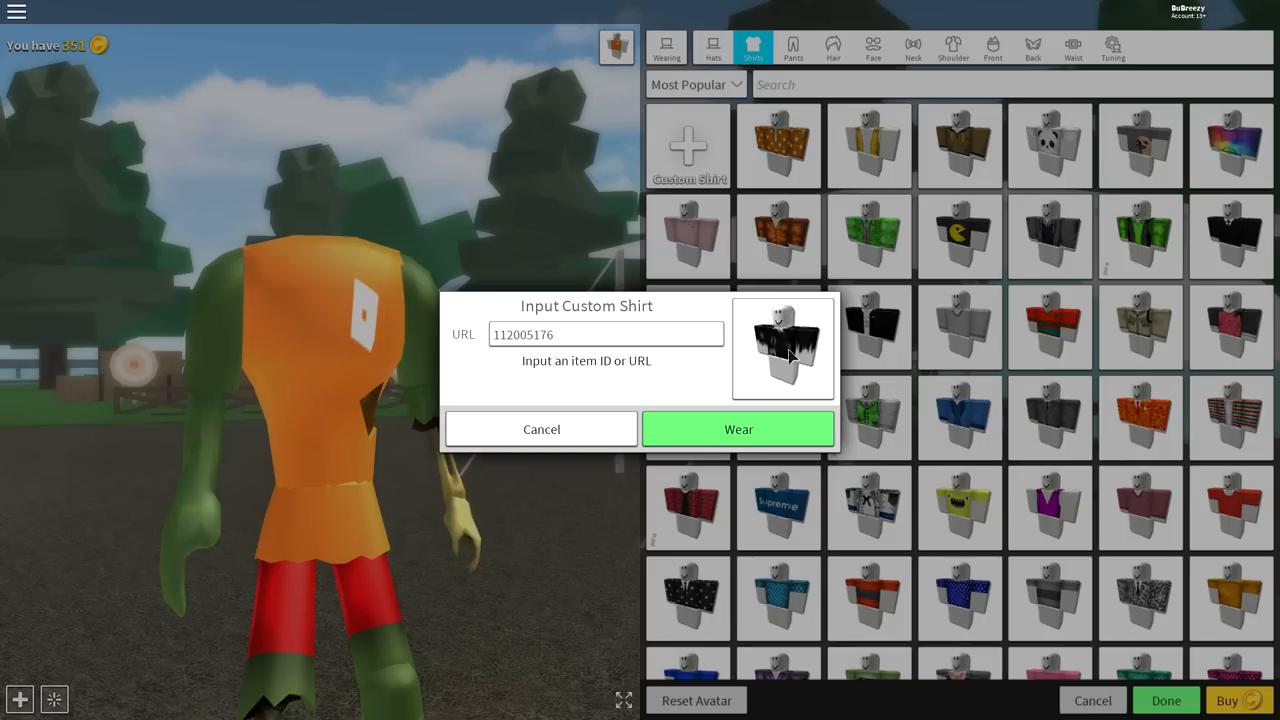
left_click(738, 428)
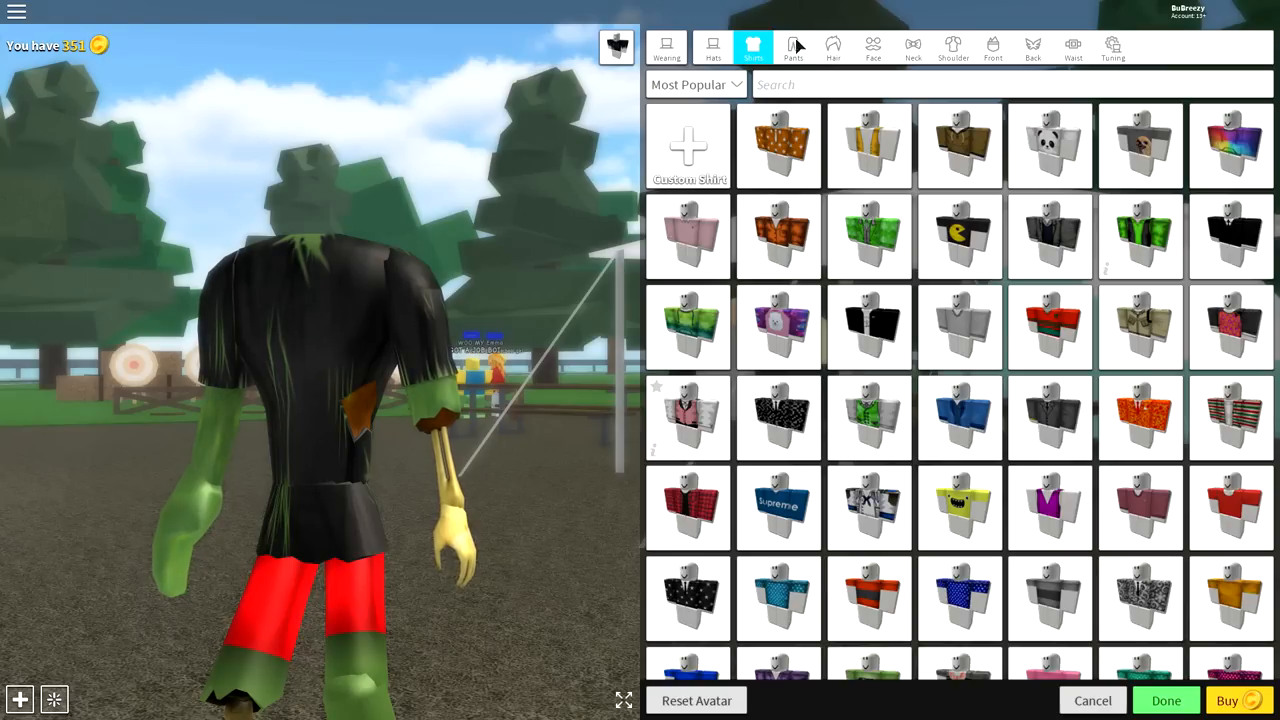
Wear custom pants by ID 413055405, replacing the red pants with purple ripped ones
left_click(792, 48)
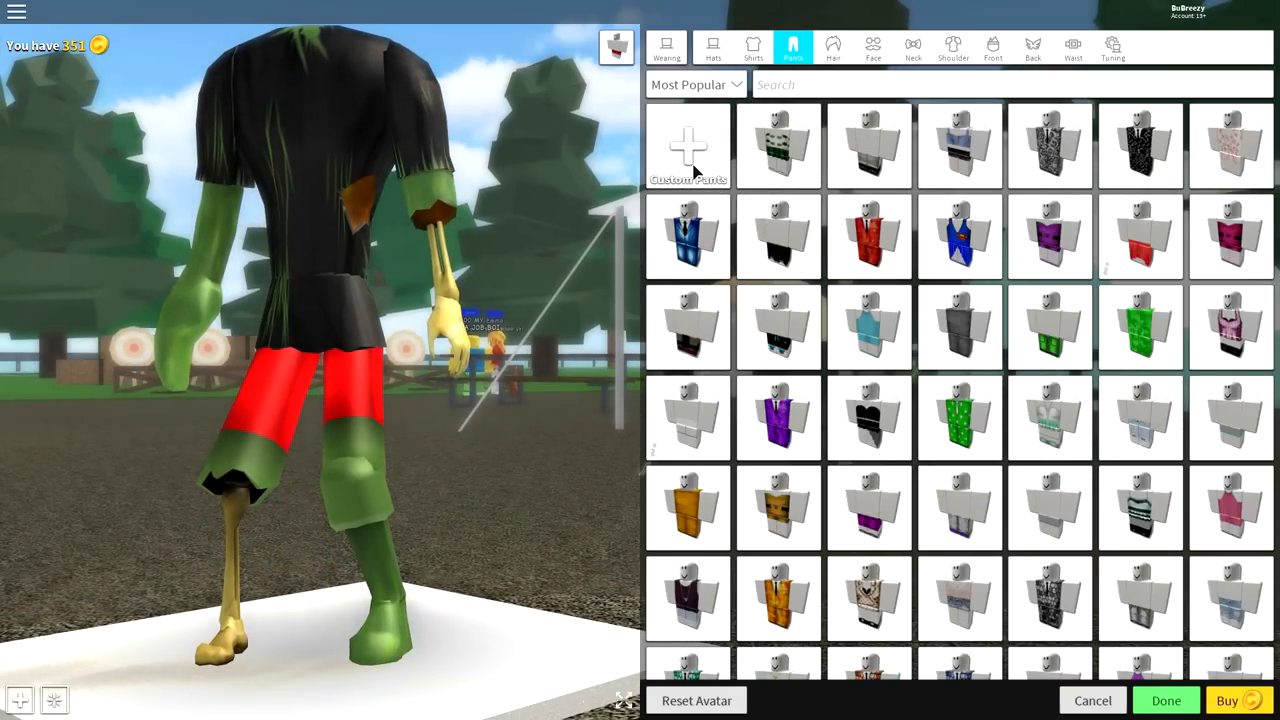
left_click(688, 144)
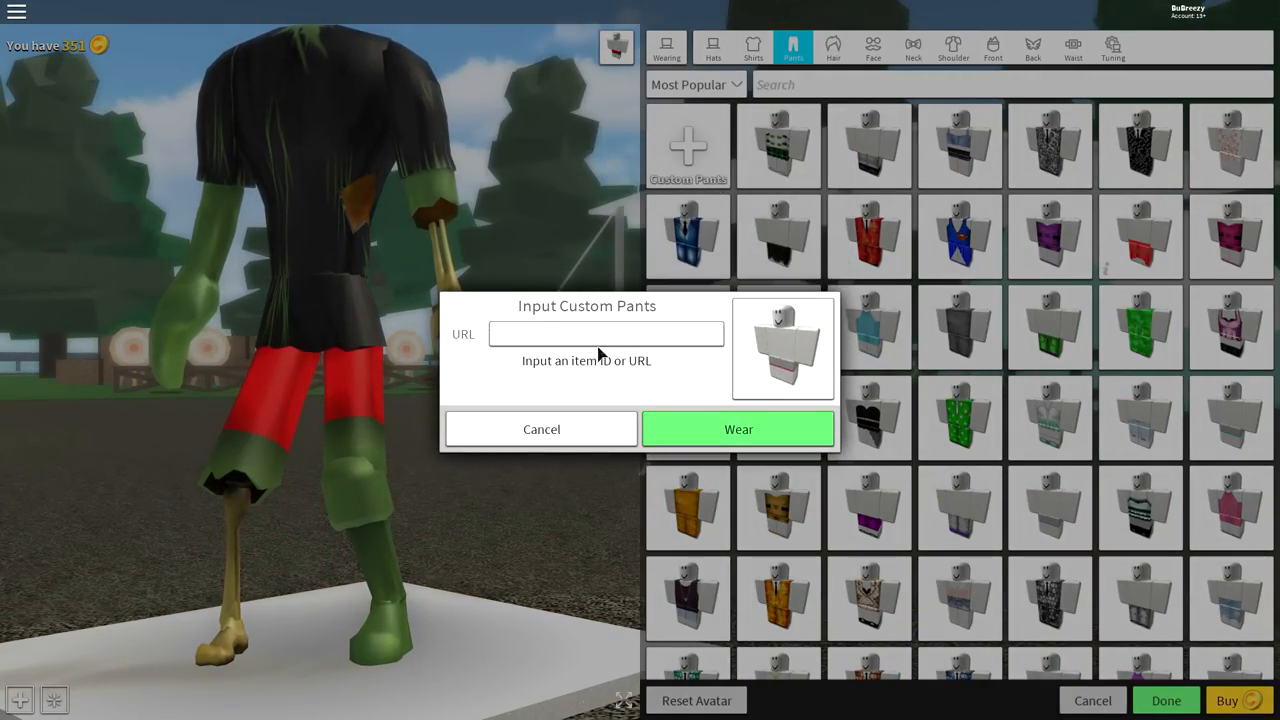
type("413055405")
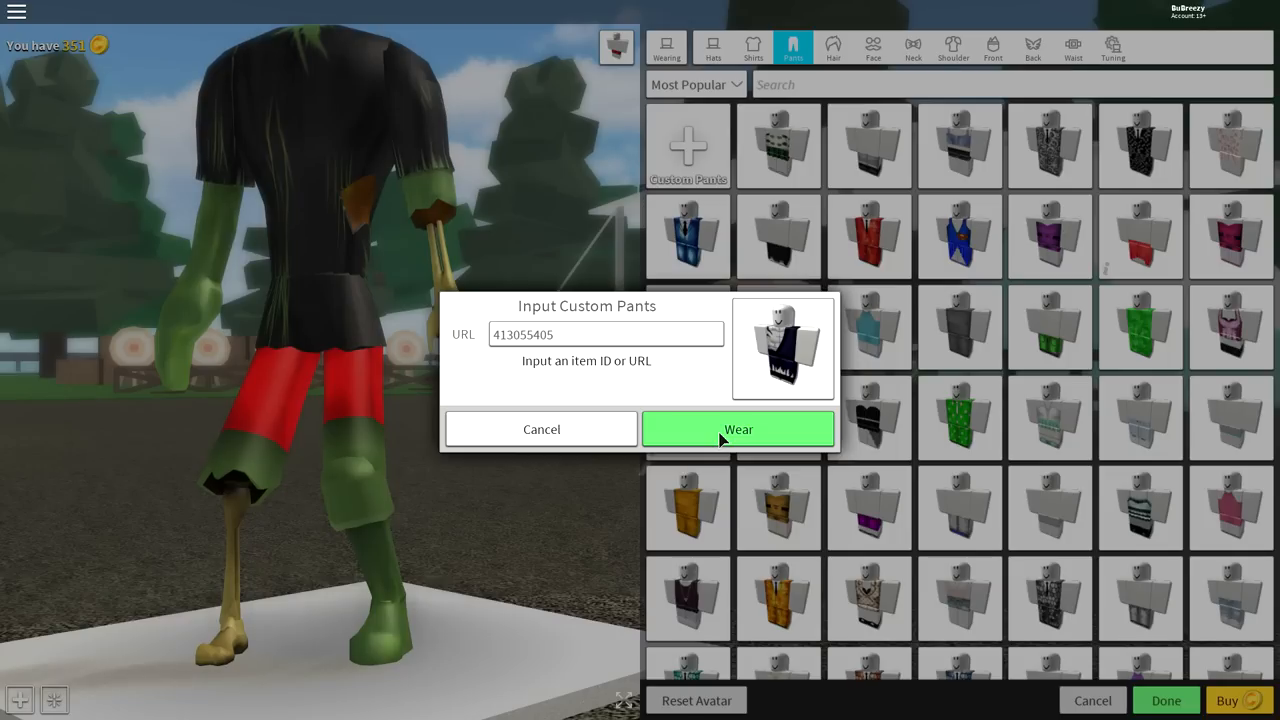
left_click(738, 428)
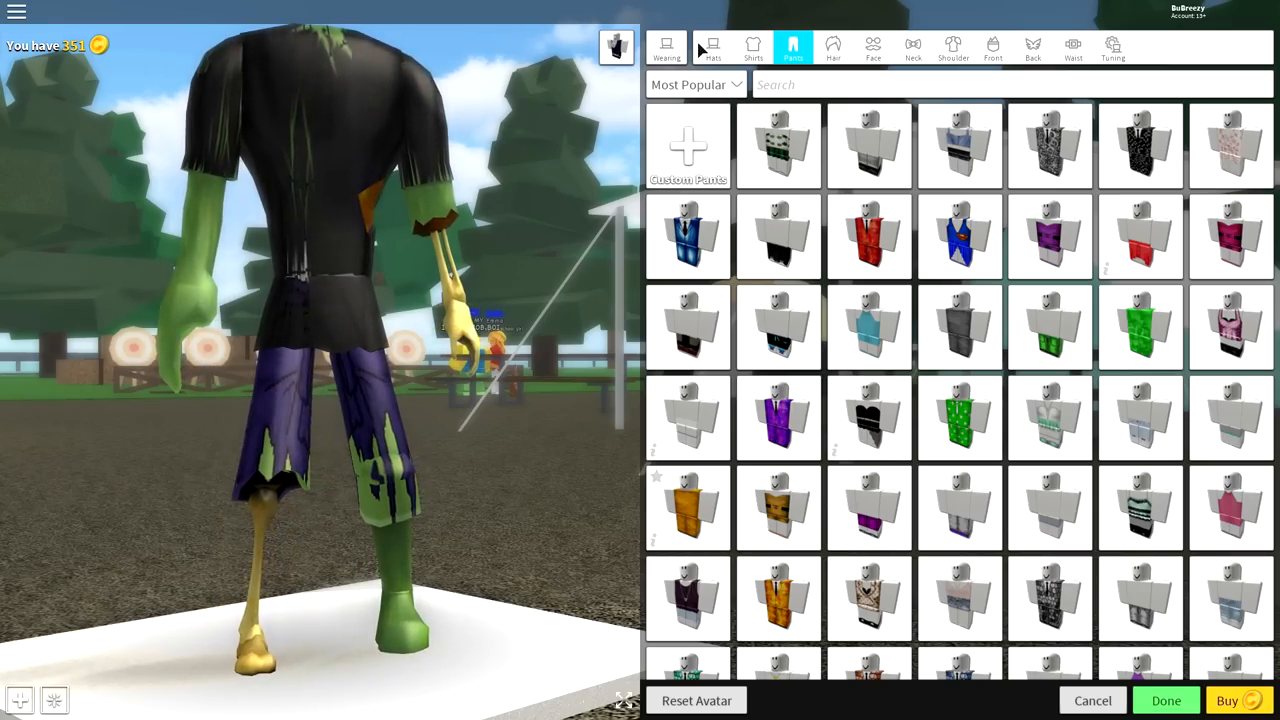
Search 'zombie' in Hats, try several heads and settle on the Hallows Eve Zombie
left_click(712, 48)
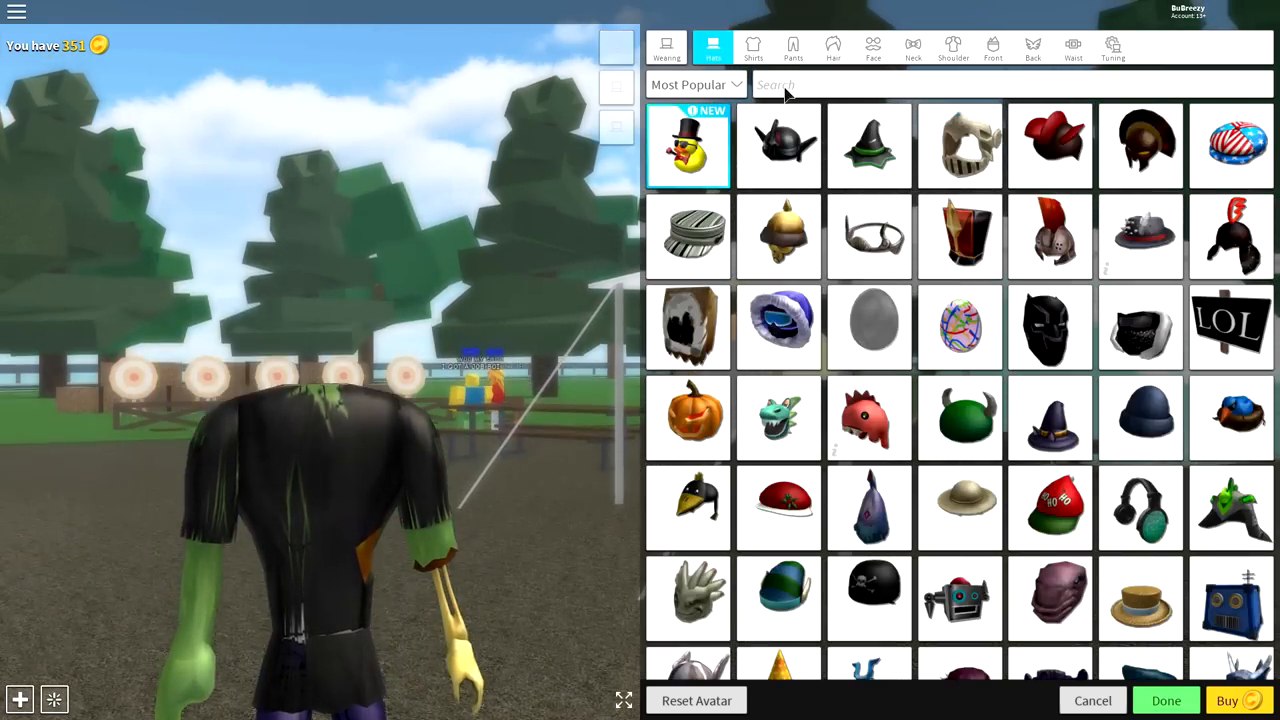
type("zombie")
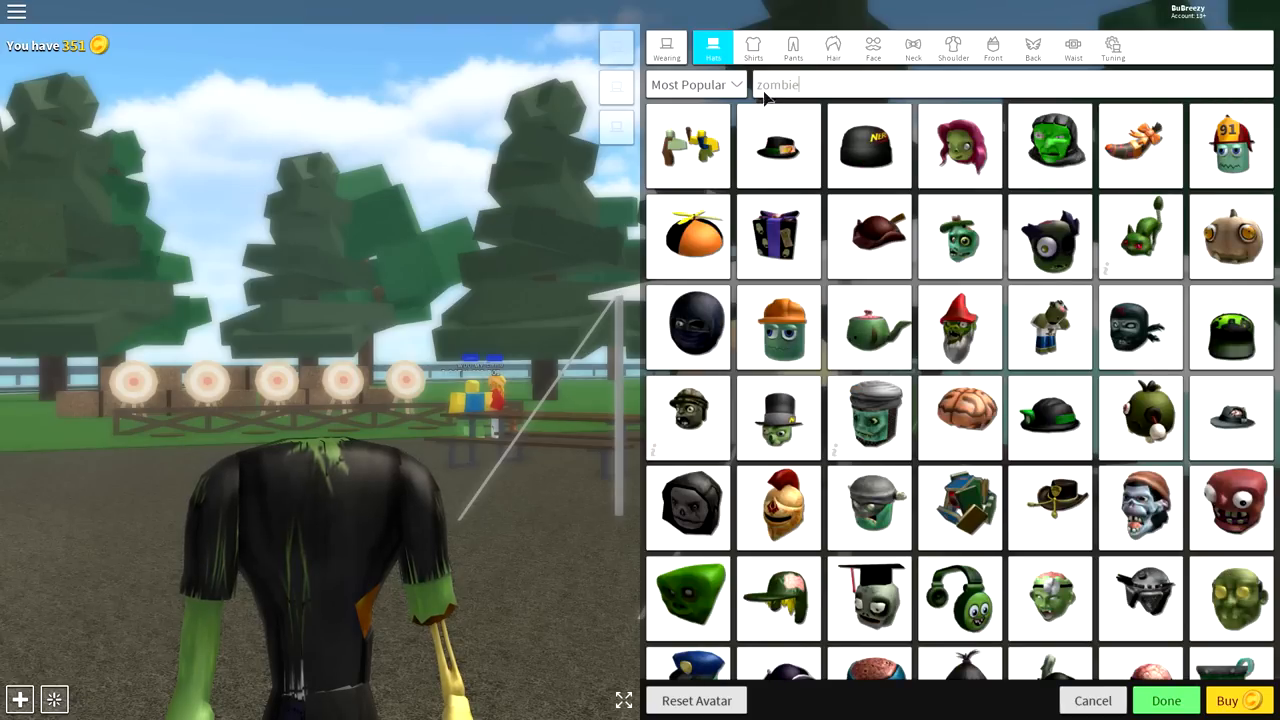
left_click(1048, 144)
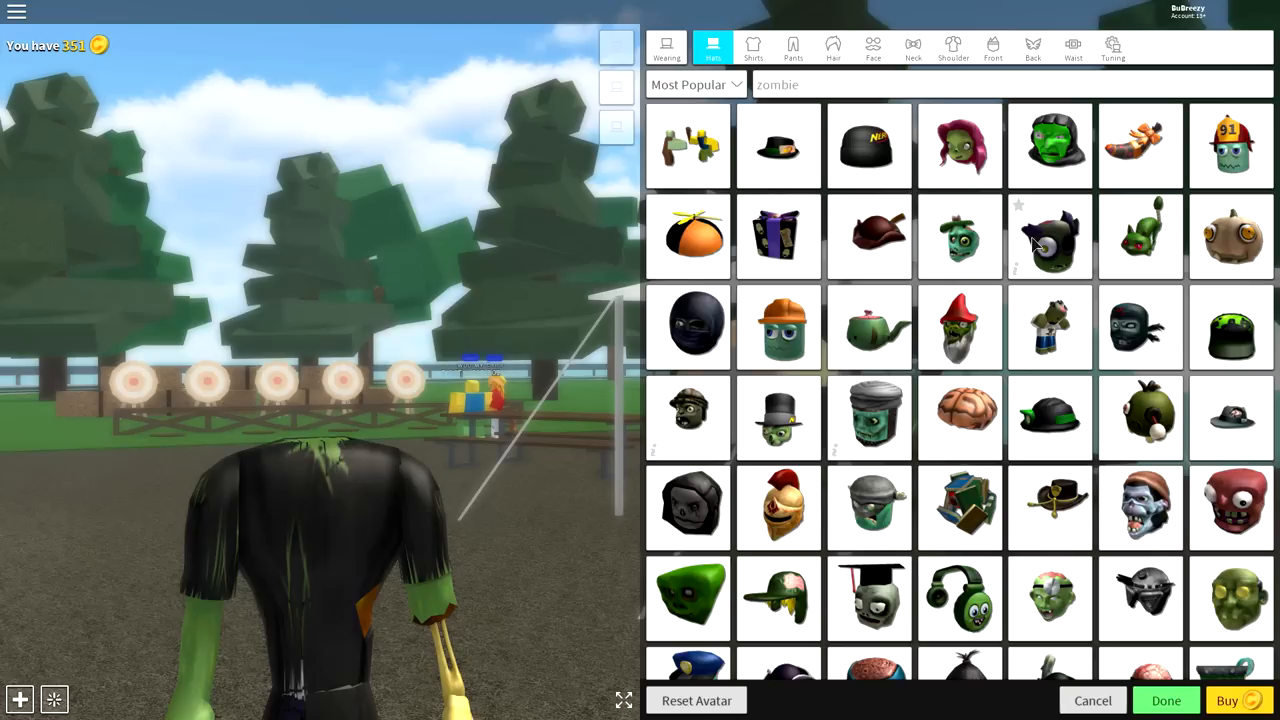
left_click(1050, 236)
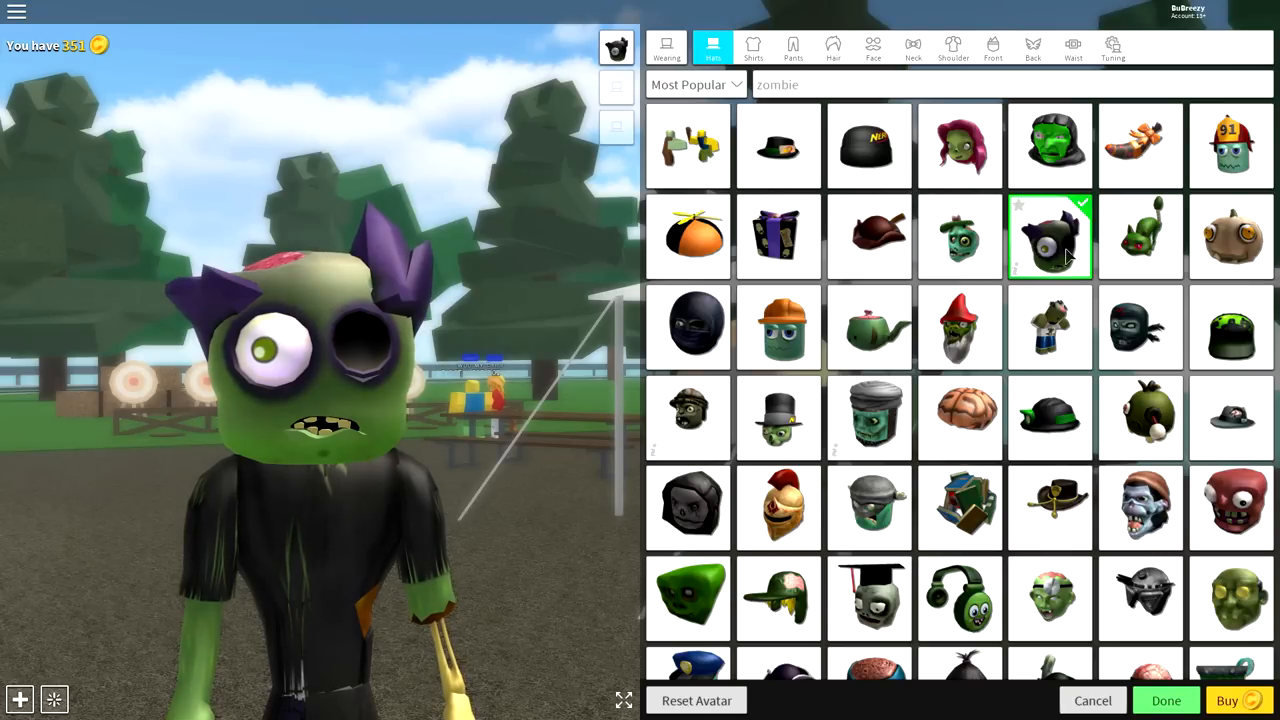
left_click(868, 328)
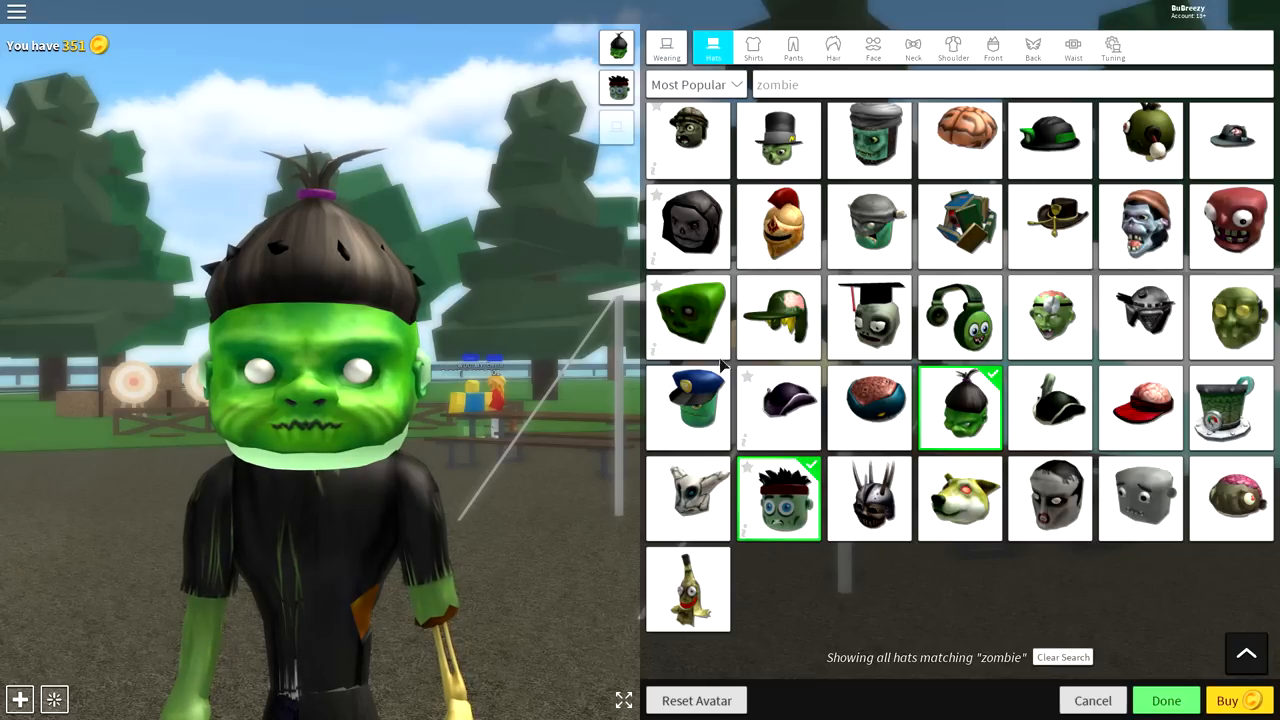
left_click(778, 498)
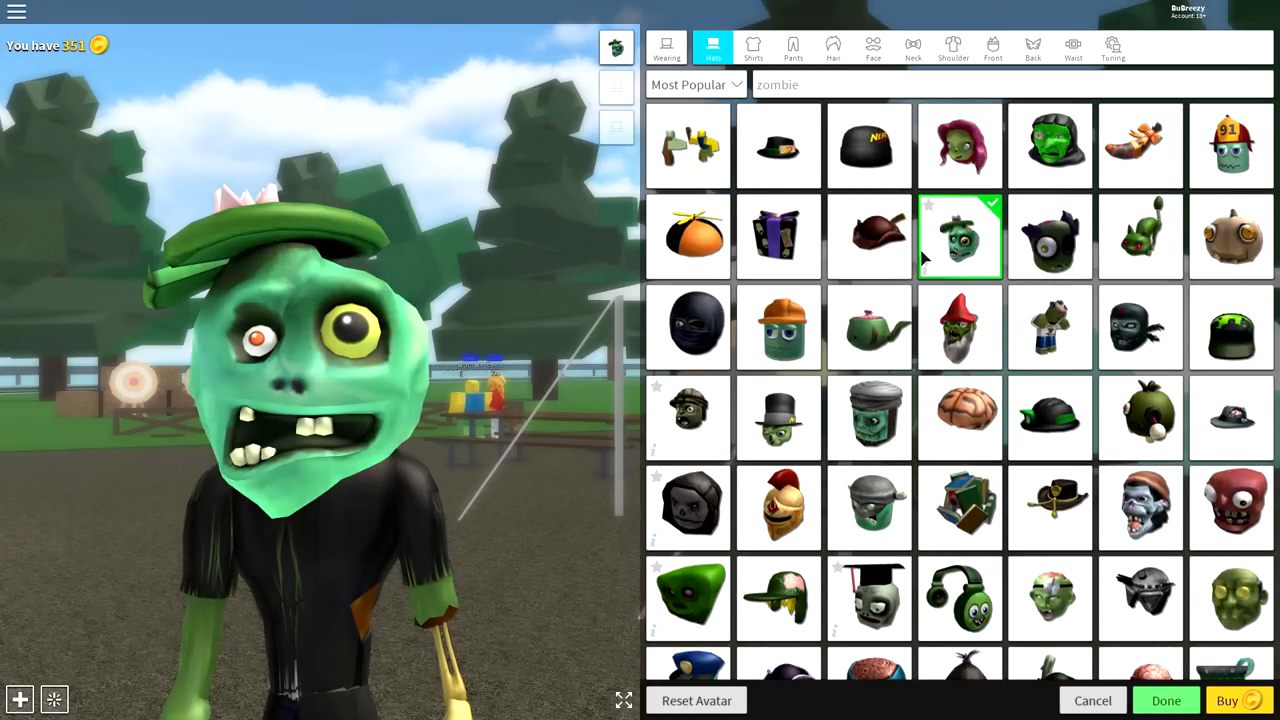
left_click(960, 236)
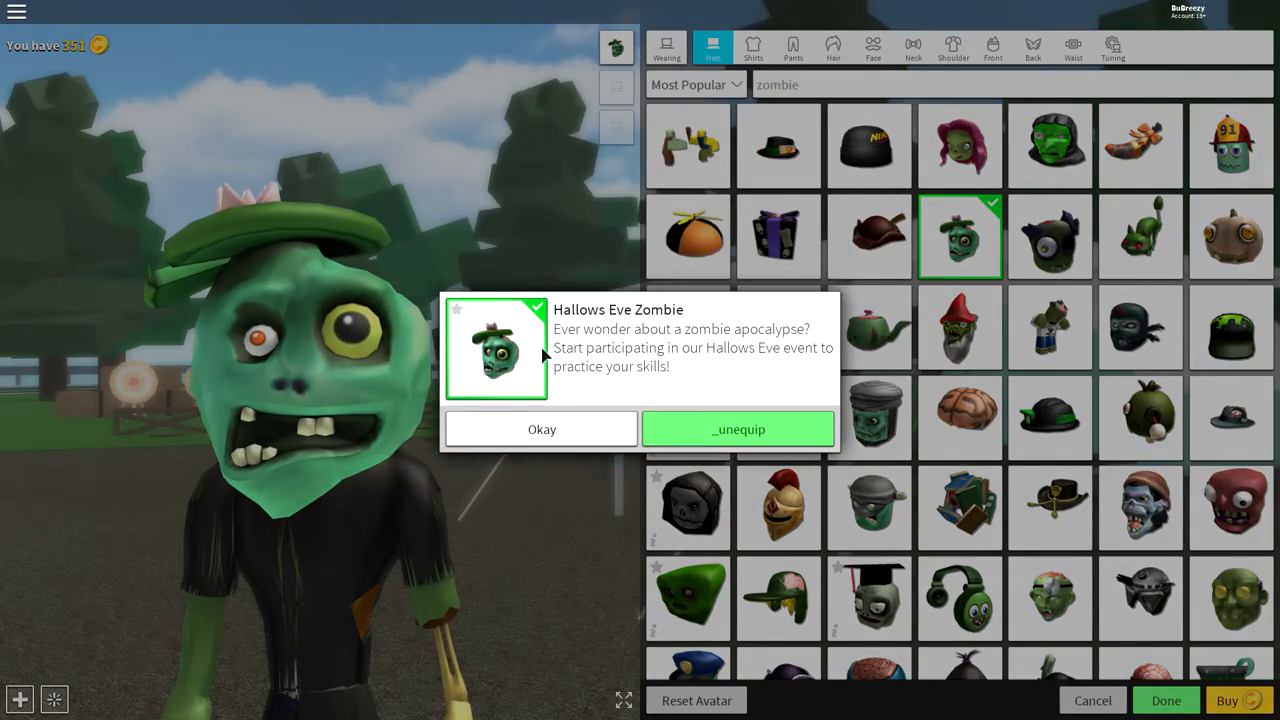
left_click(540, 428)
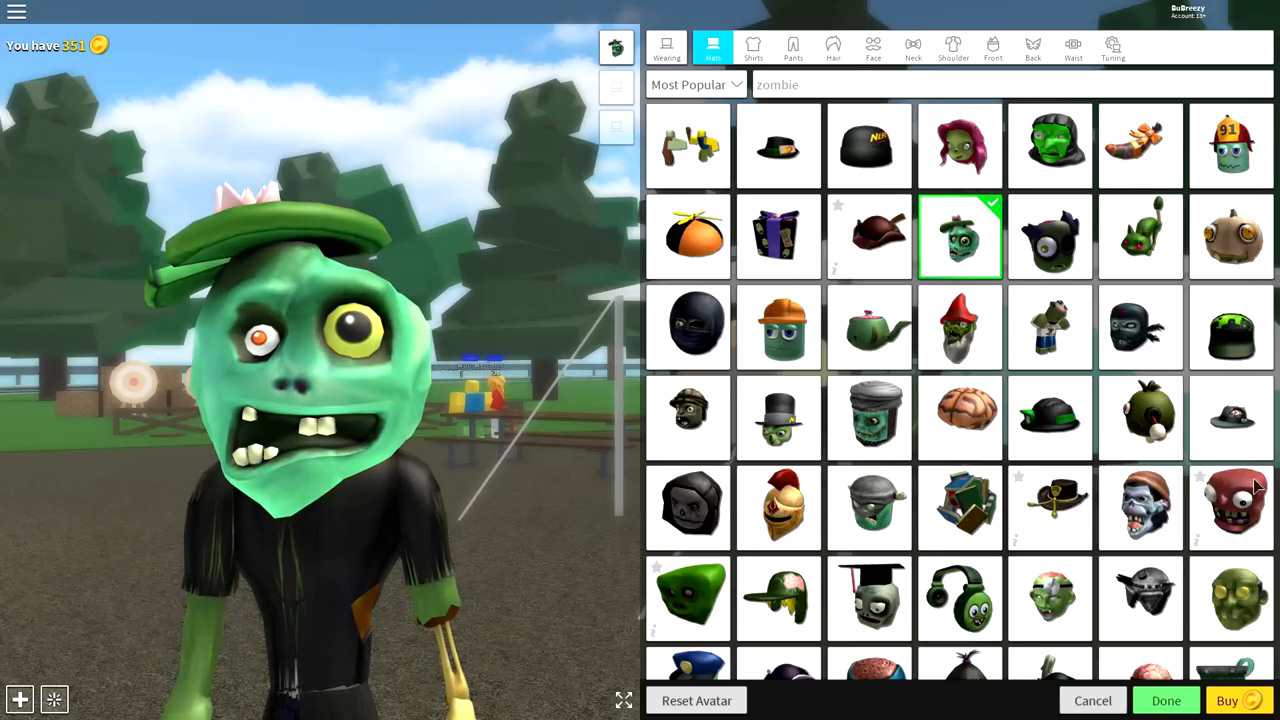
In Tuning, shrink the Hallows Eve Zombie head slightly with the Scale slider
left_click(1112, 48)
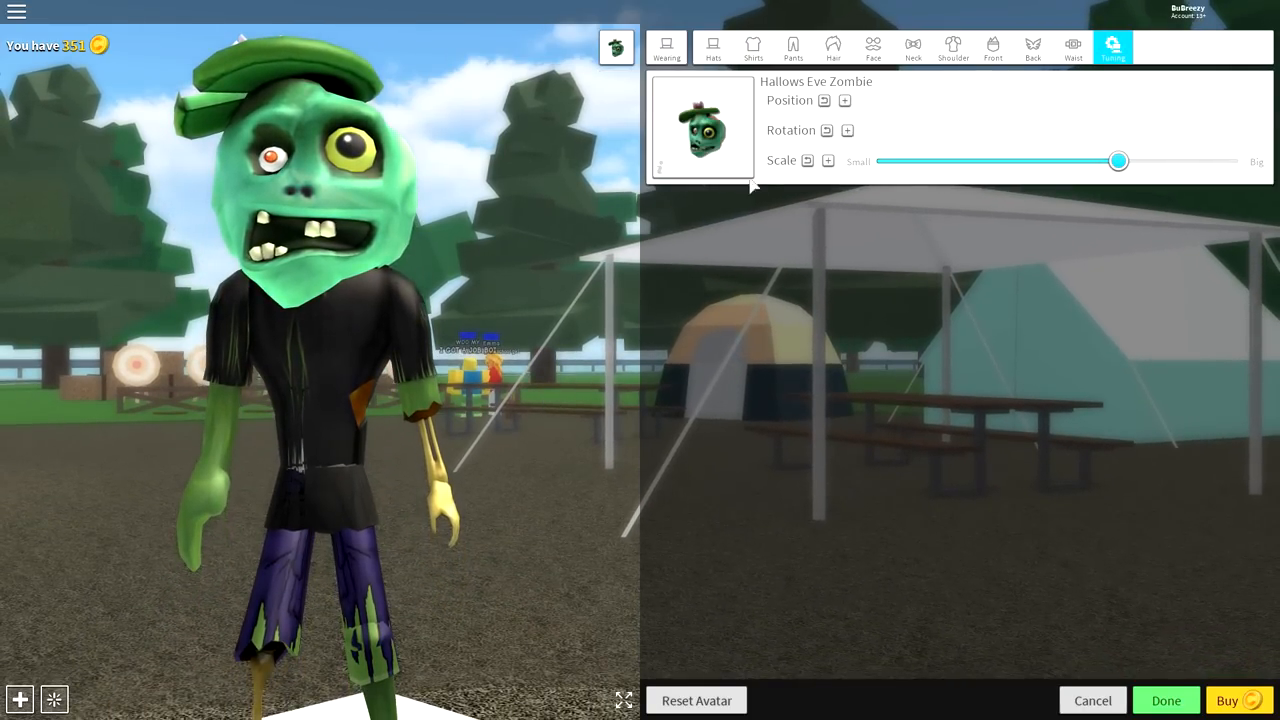
left_click_drag(1118, 160, 1028, 160)
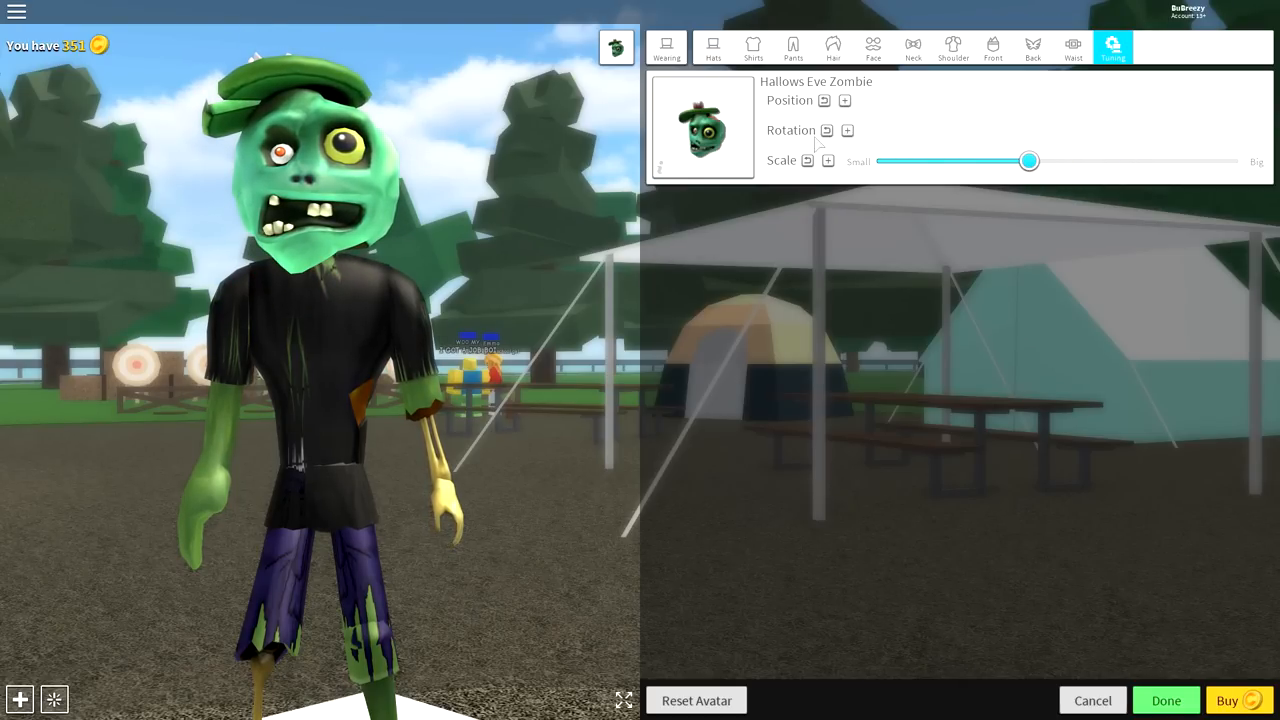
left_click(844, 100)
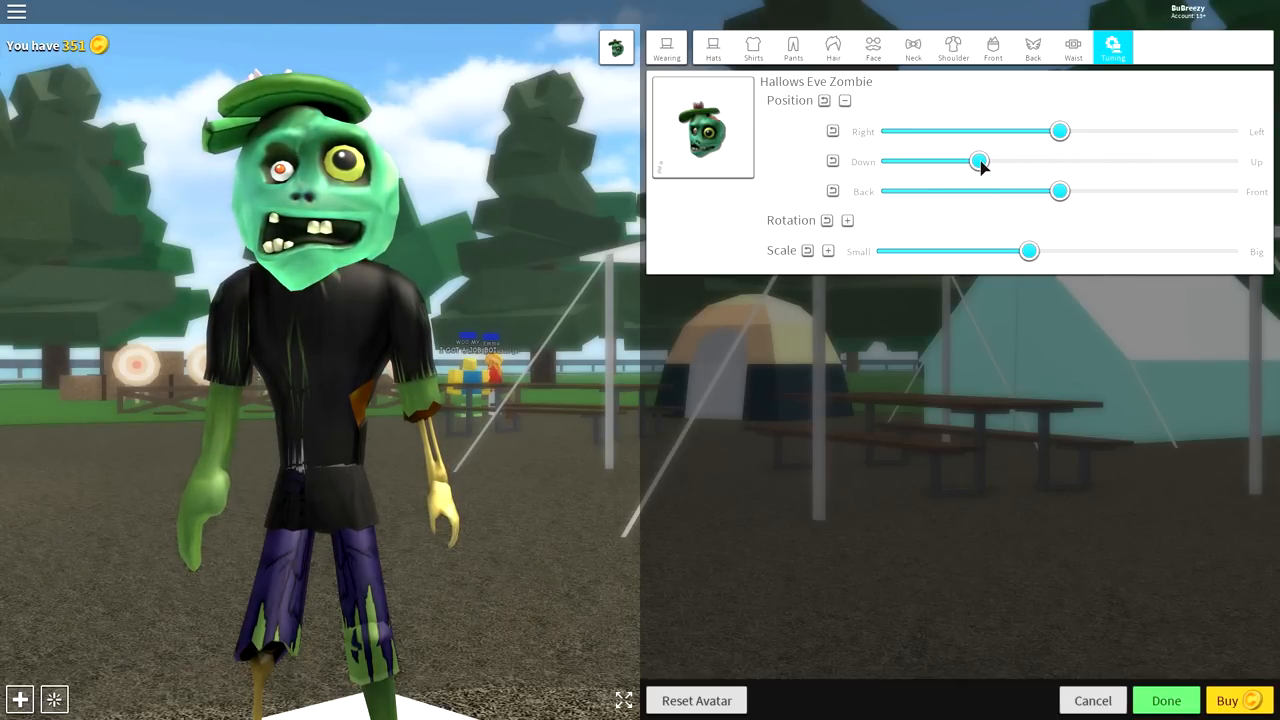